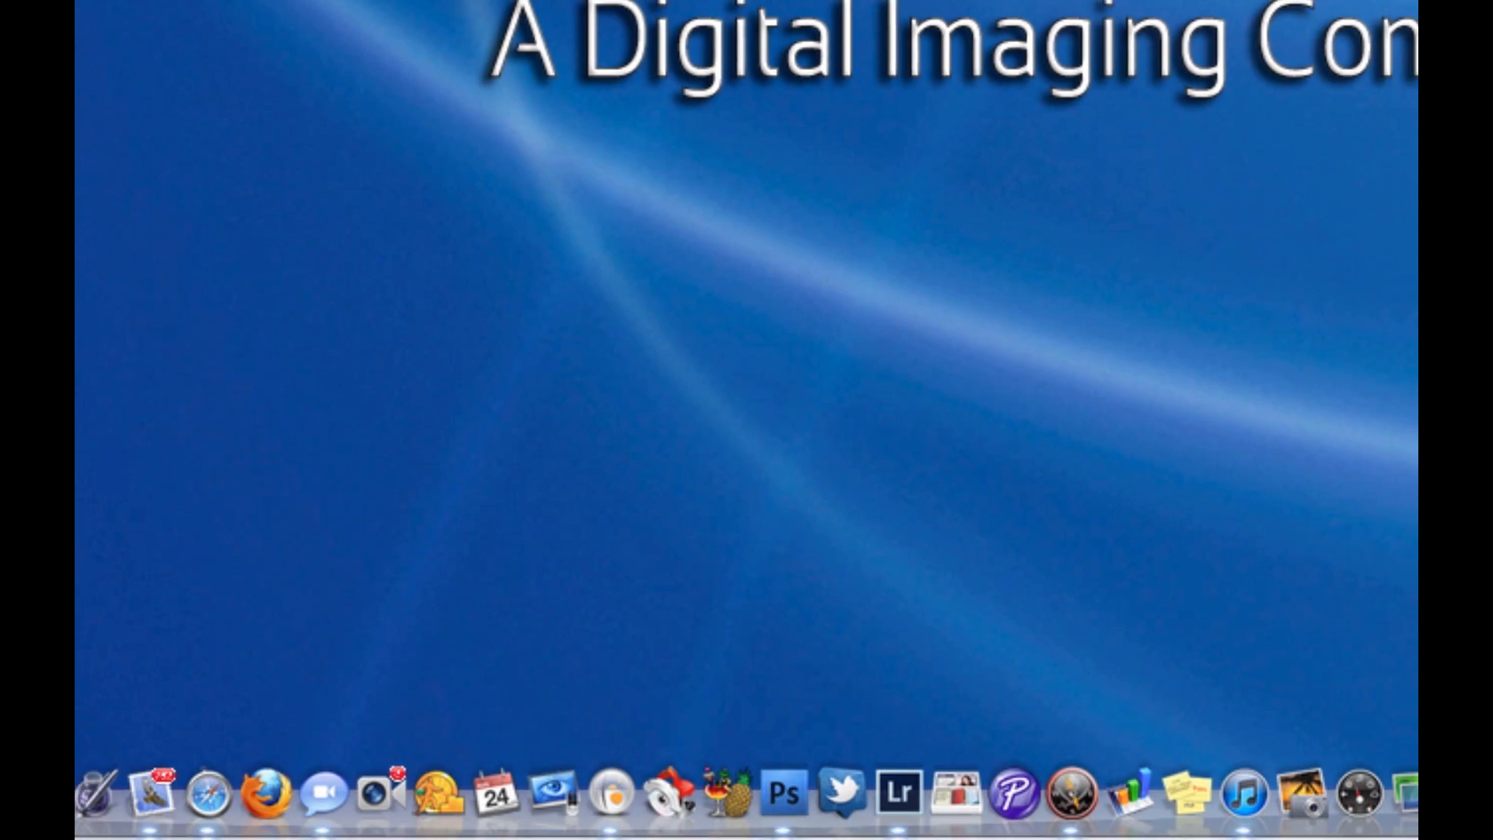
Launch Photoshop from the Dock to open the pelican photo BIRD-Edit.tif
{"action": "left_click", "coordinate": [785, 792]}
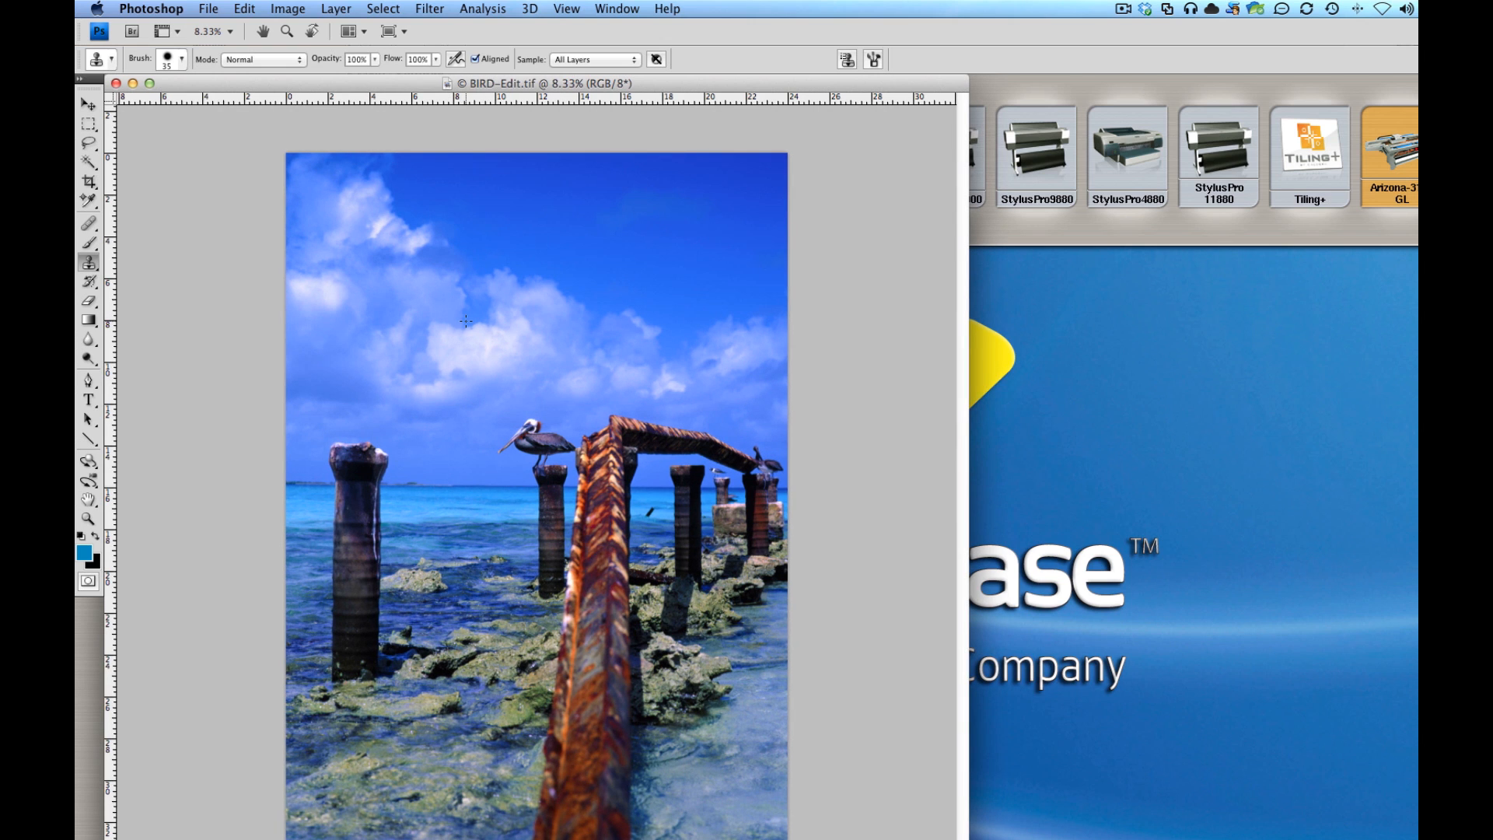
{"action": "mouse_move", "coordinate": [437, 347]}
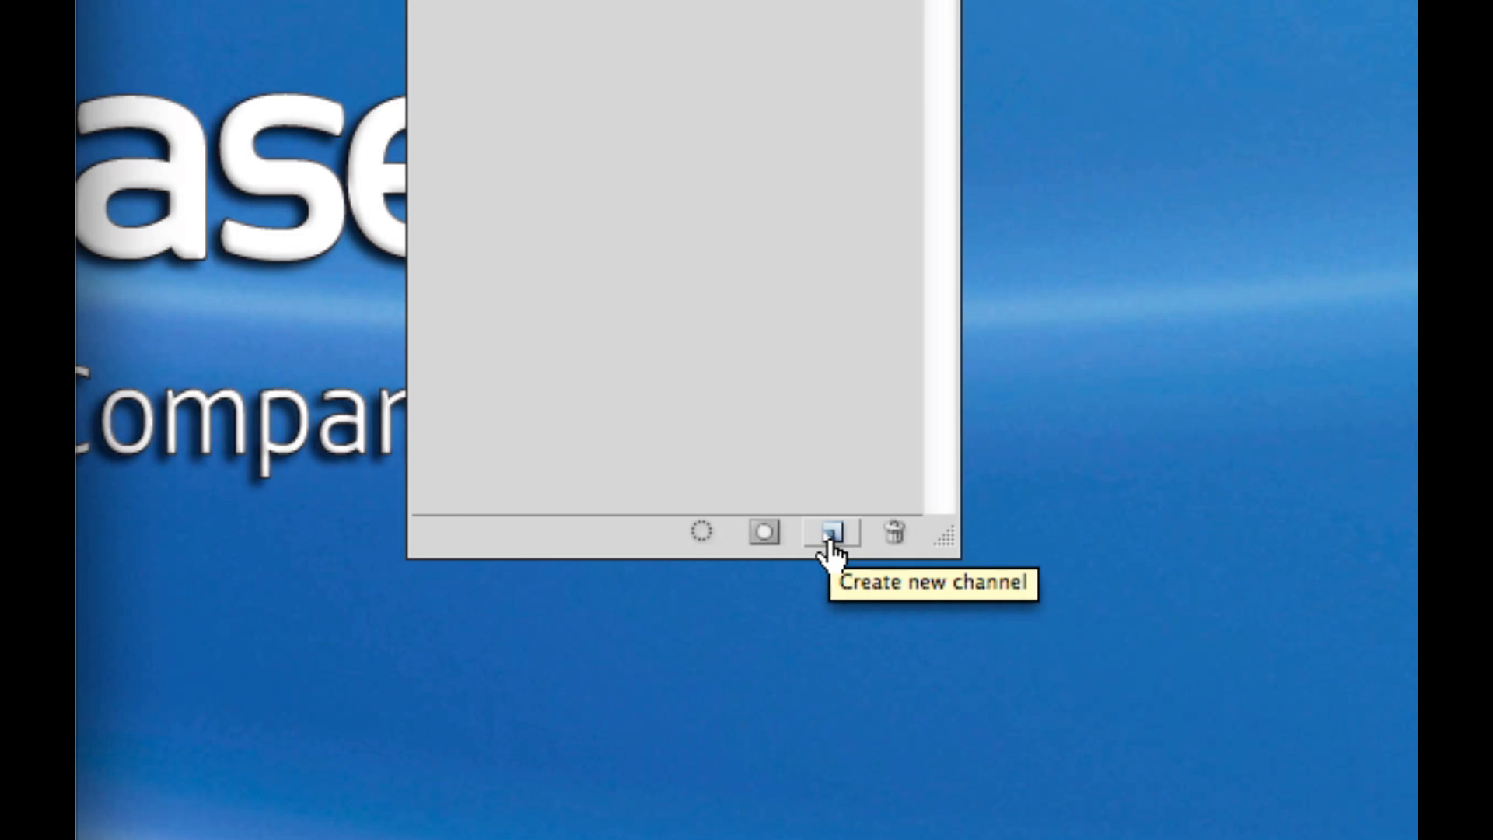
Add a new channel named White to the bird image and return to the RGB composite
{"action": "left_click", "coordinate": [826, 531]}
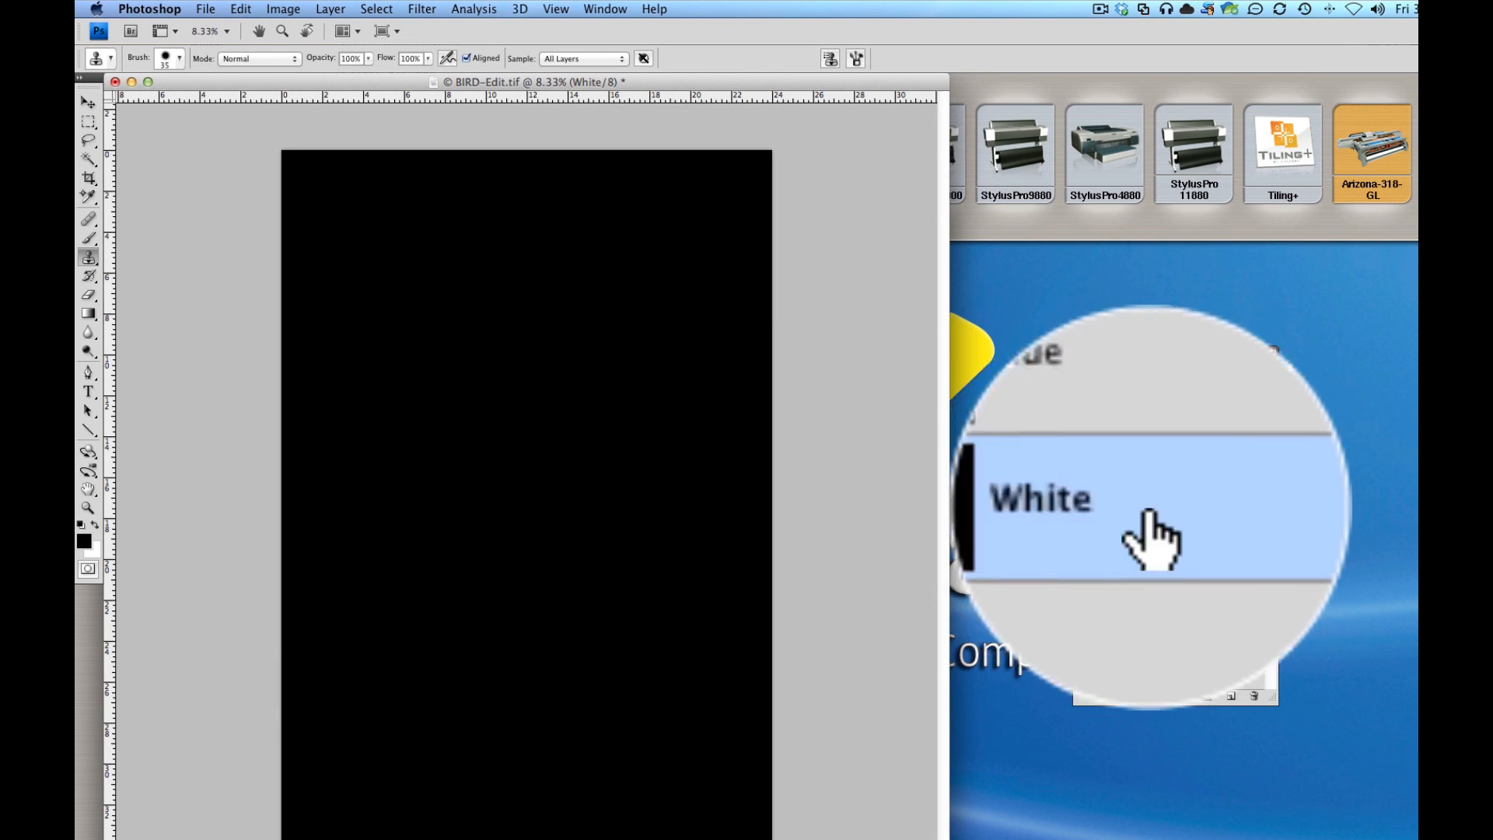
{"action": "left_click", "coordinate": [1154, 515]}
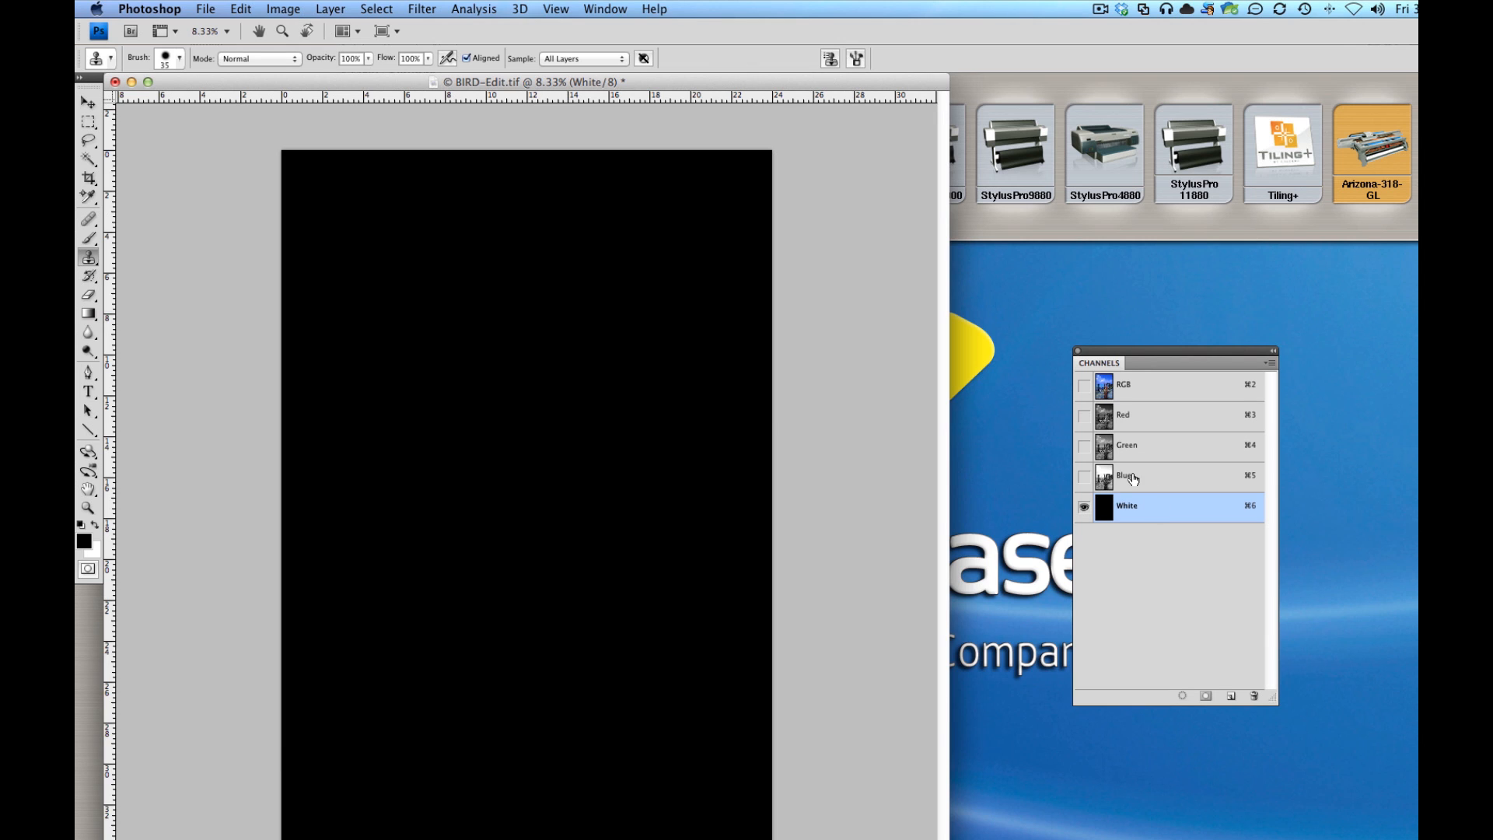
{"action": "mouse_move", "coordinate": [1139, 390]}
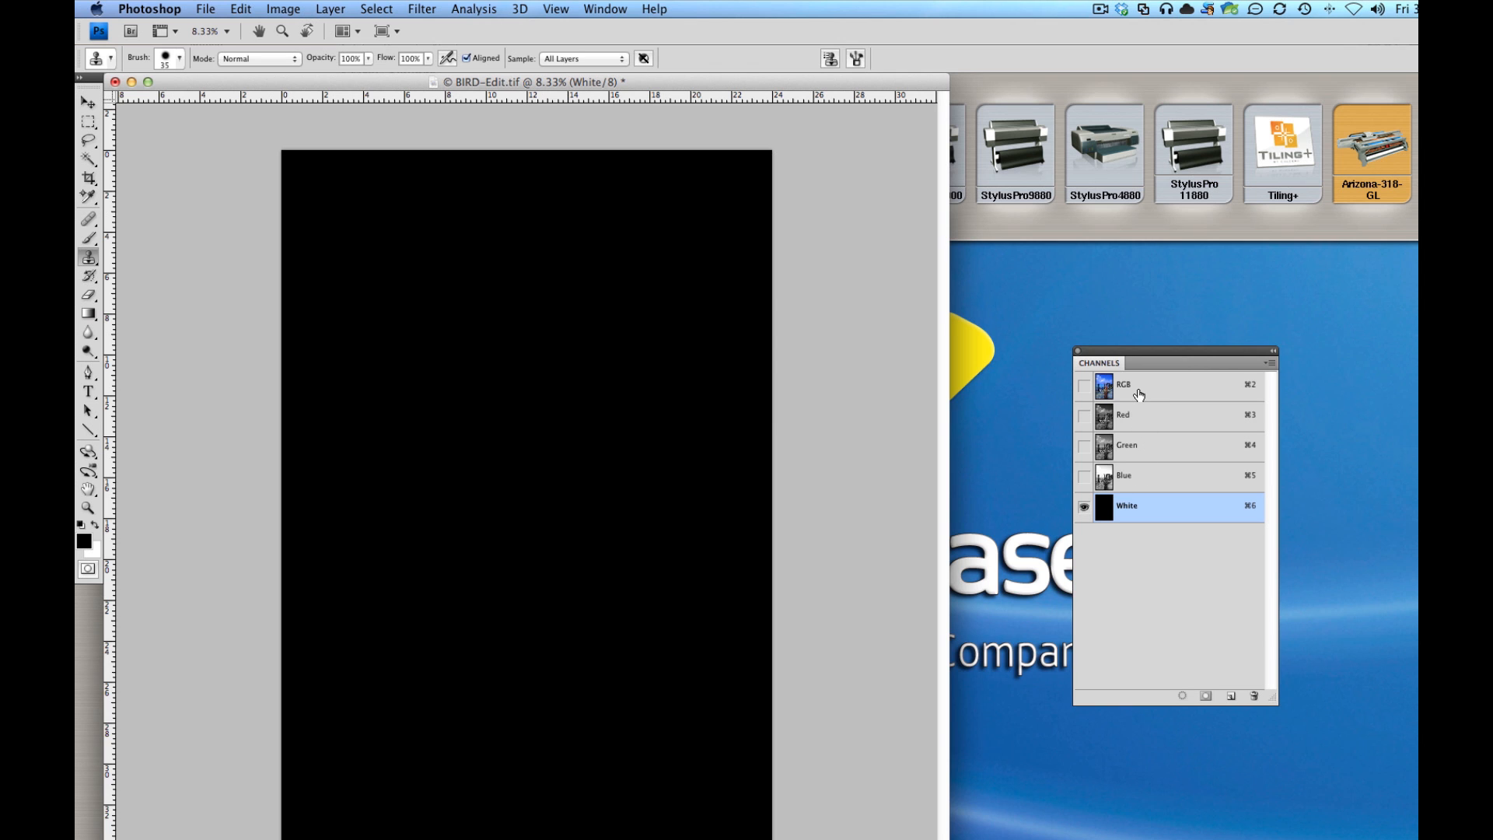
{"action": "left_click", "coordinate": [1136, 384]}
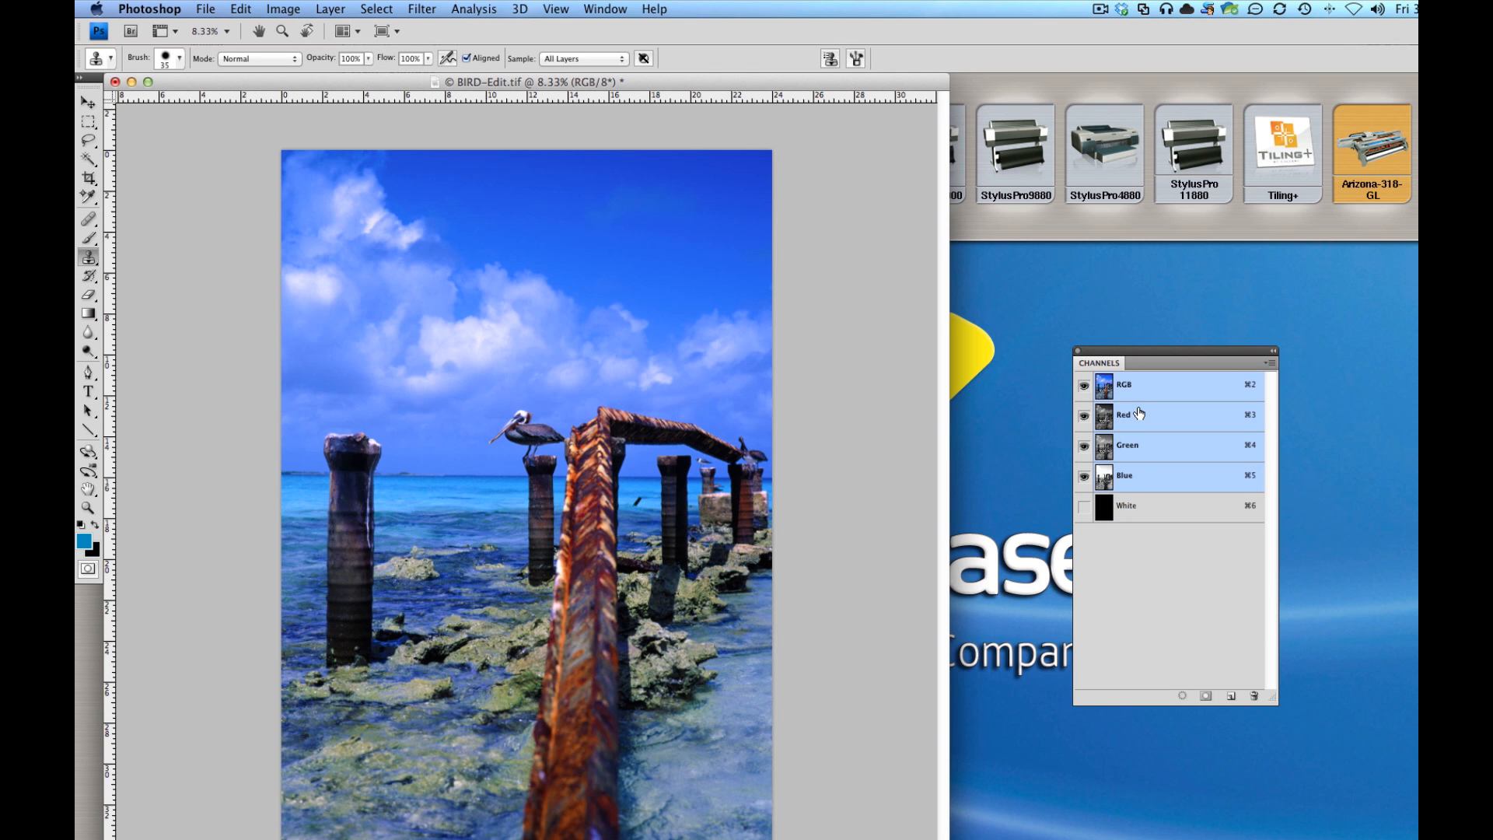
{"action": "mouse_move", "coordinate": [1132, 509]}
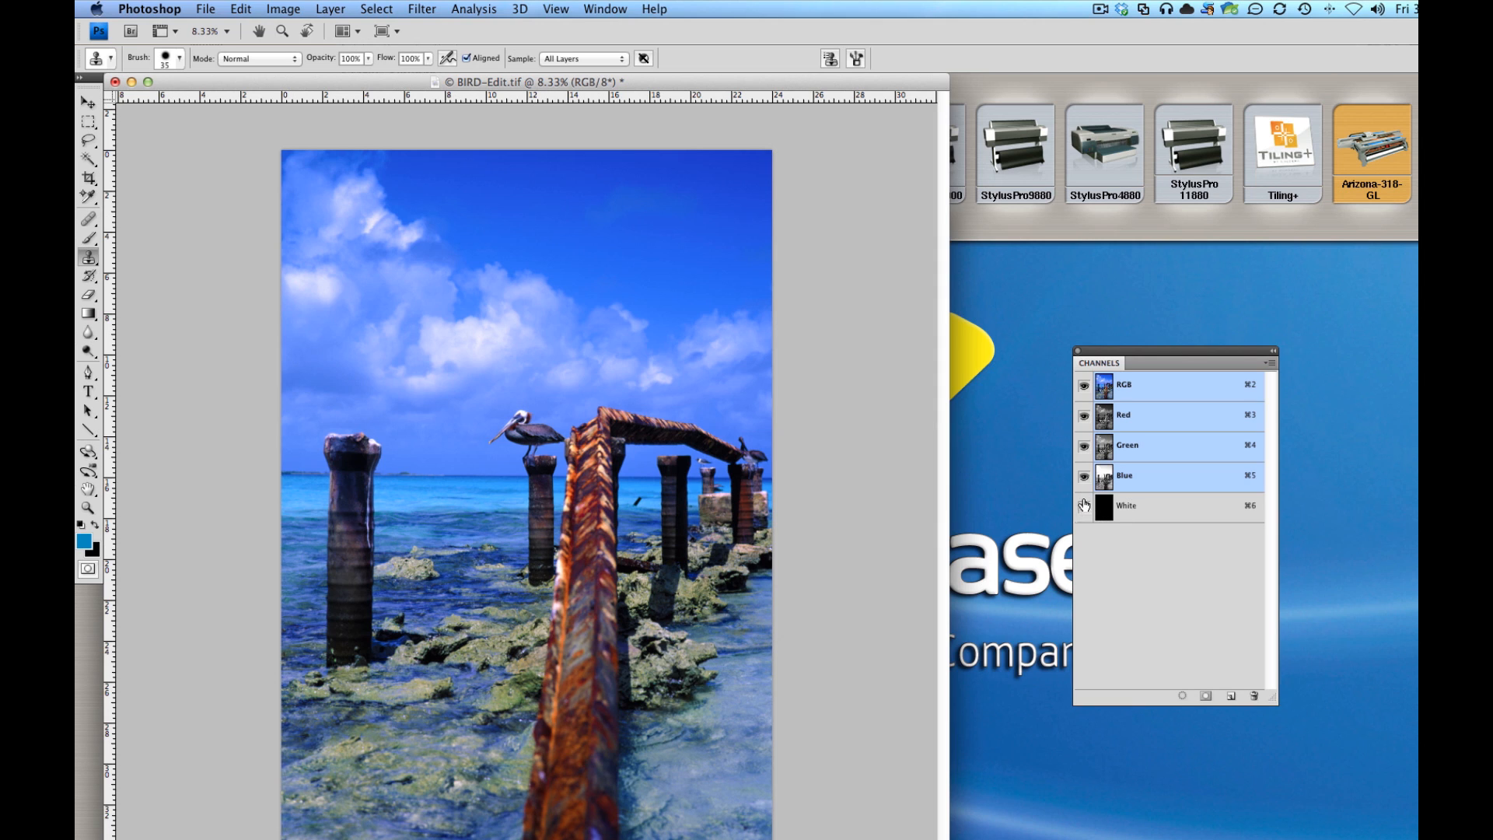
Preview the White channel alone over the image, then restore the full-colour composite view
{"action": "left_click", "coordinate": [1084, 420]}
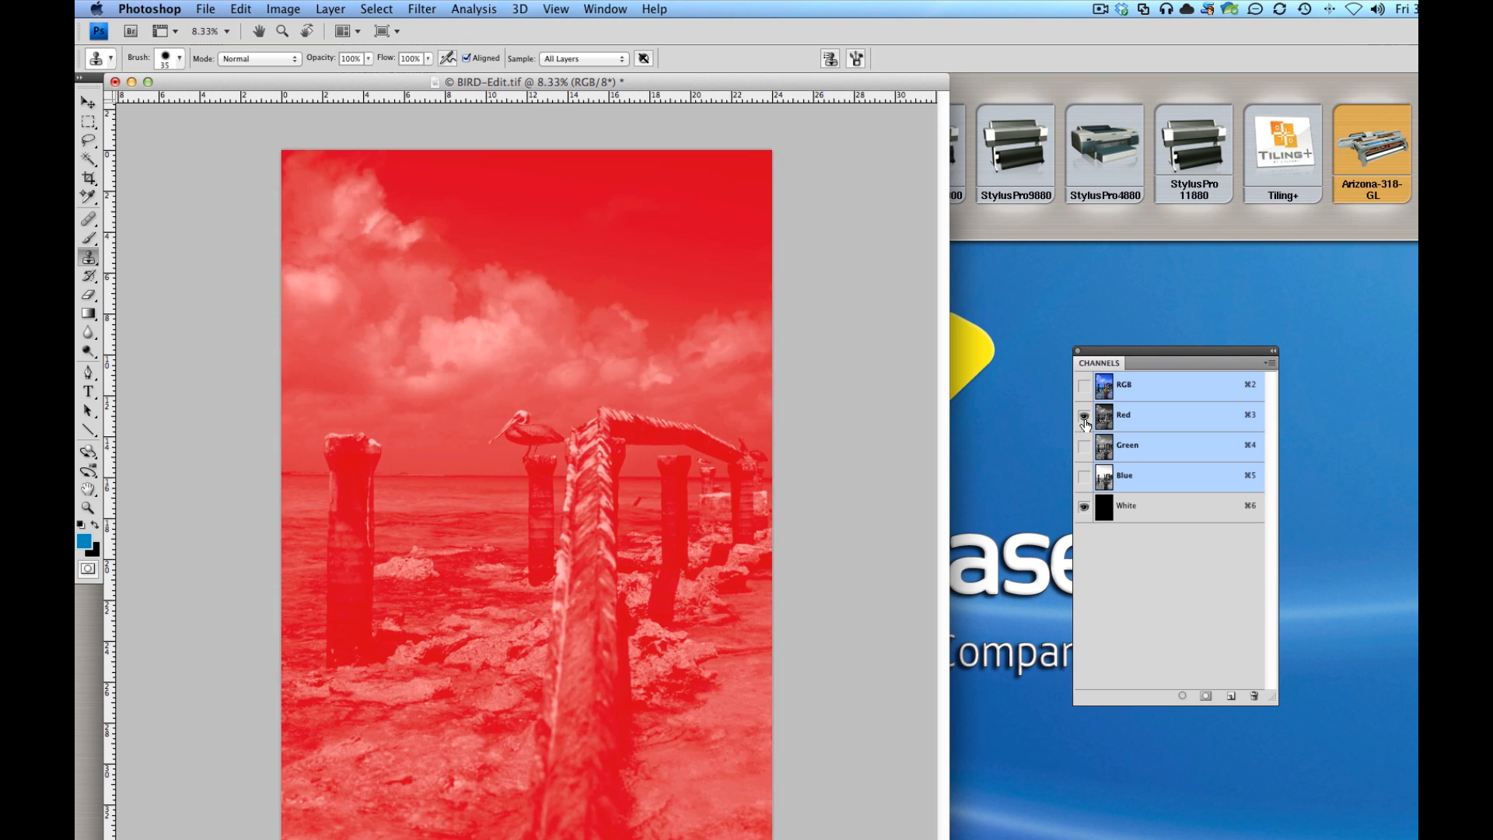
{"action": "left_click", "coordinate": [1083, 415]}
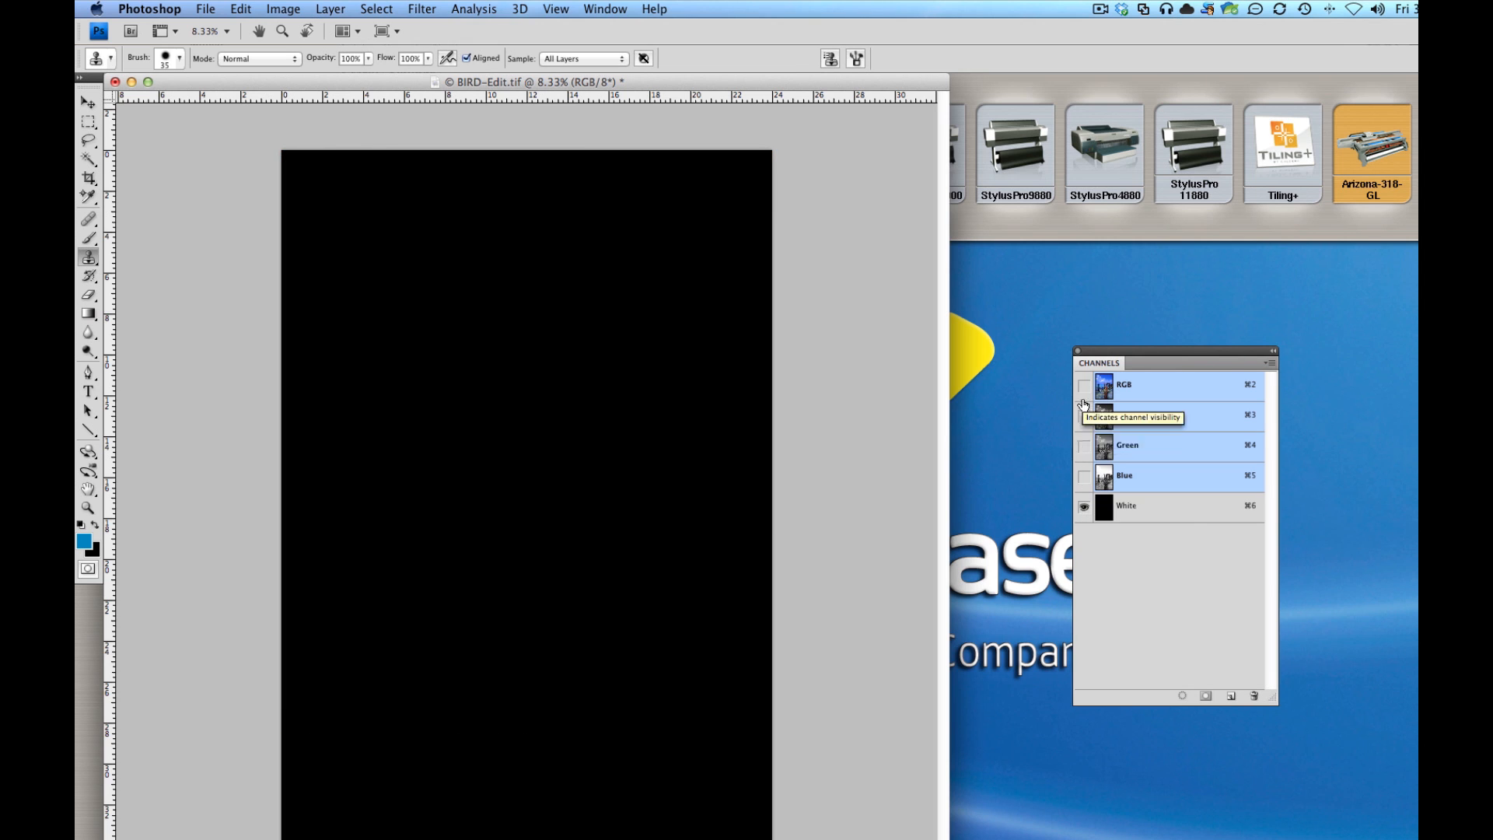
{"action": "left_click", "coordinate": [1084, 385]}
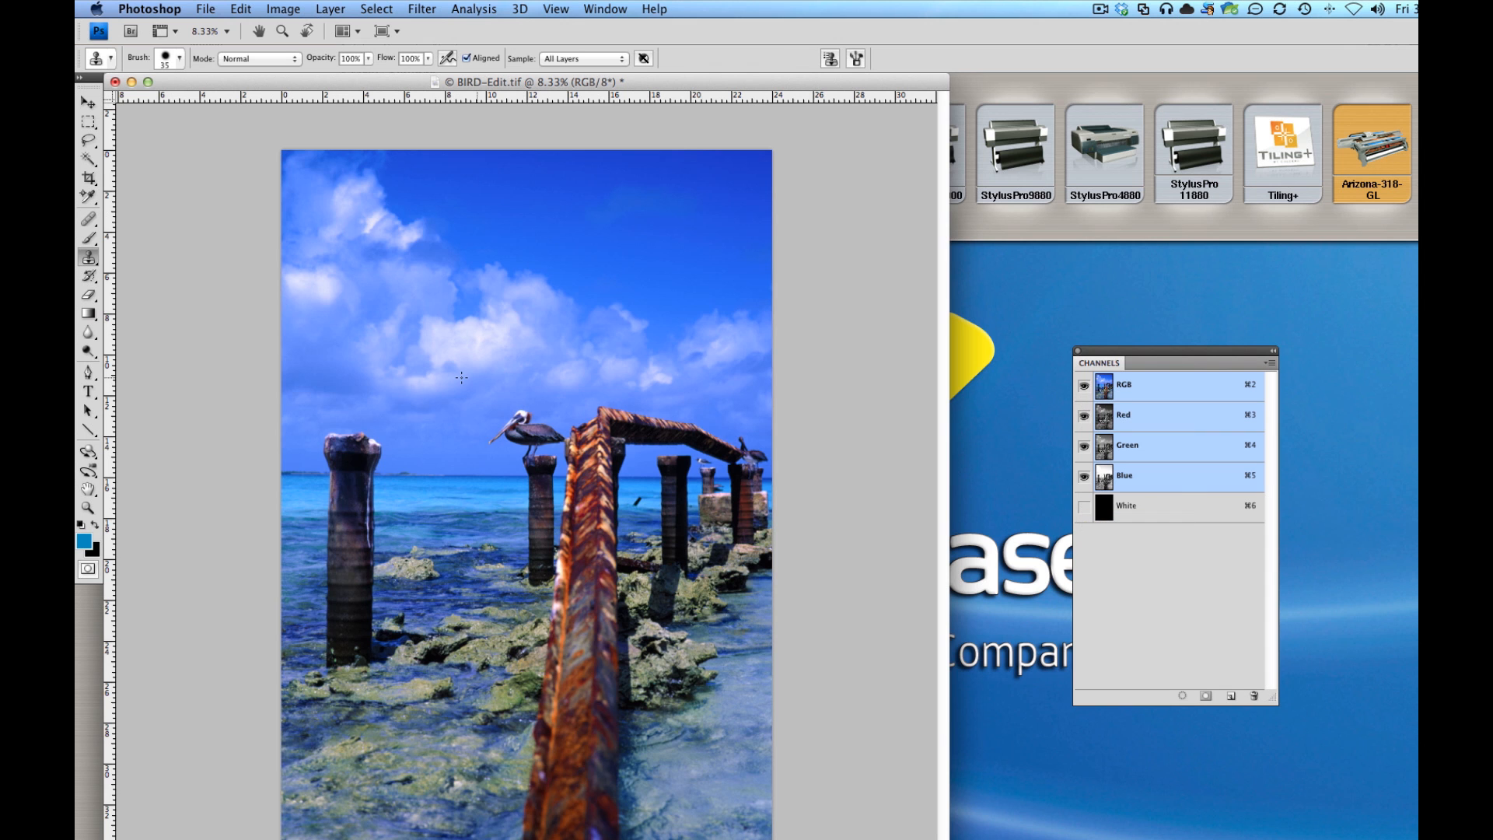
{"action": "mouse_move", "coordinate": [418, 379]}
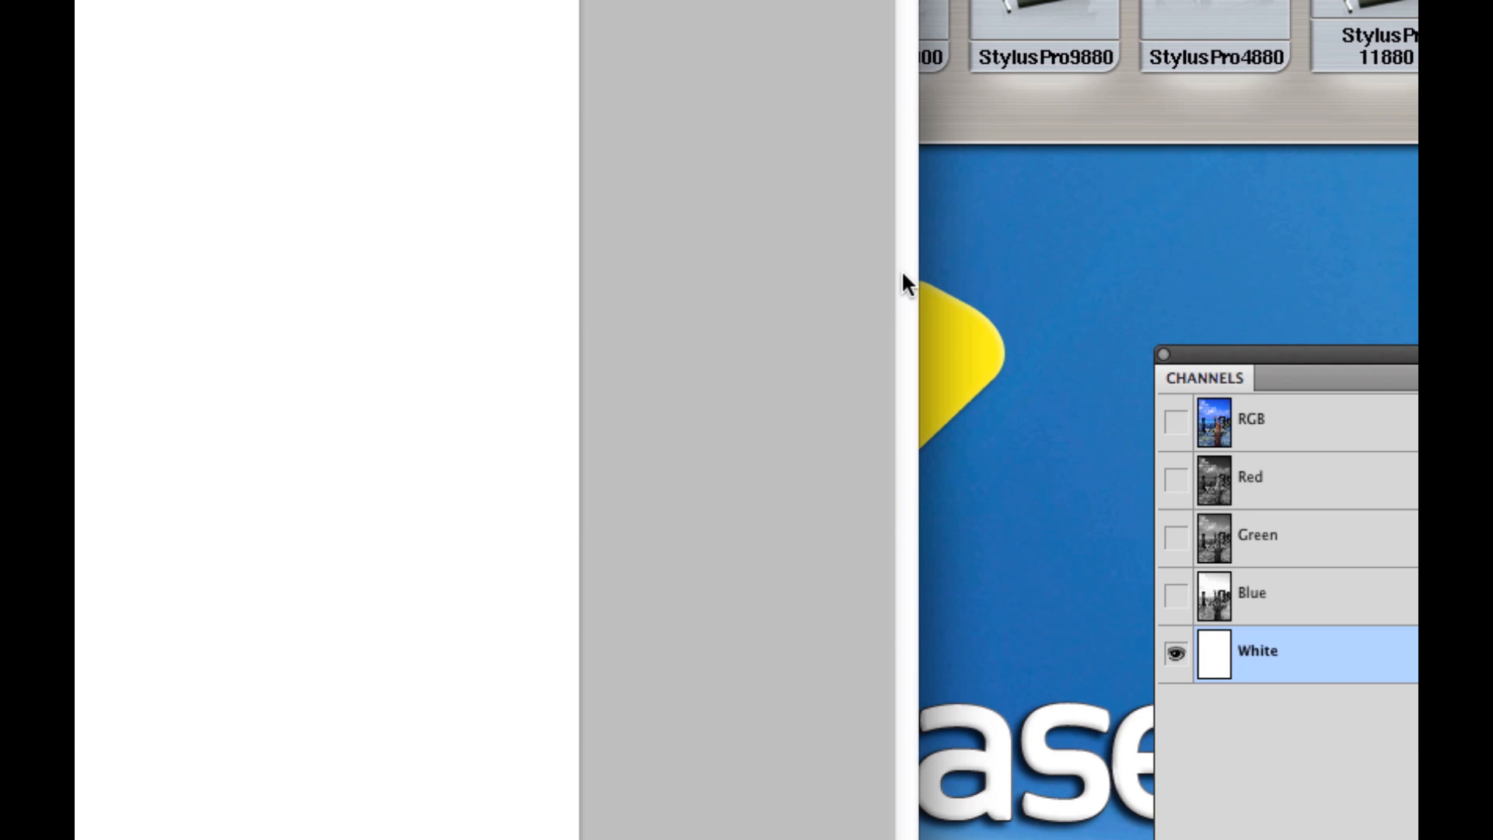
{"action": "mouse_move", "coordinate": [1228, 426]}
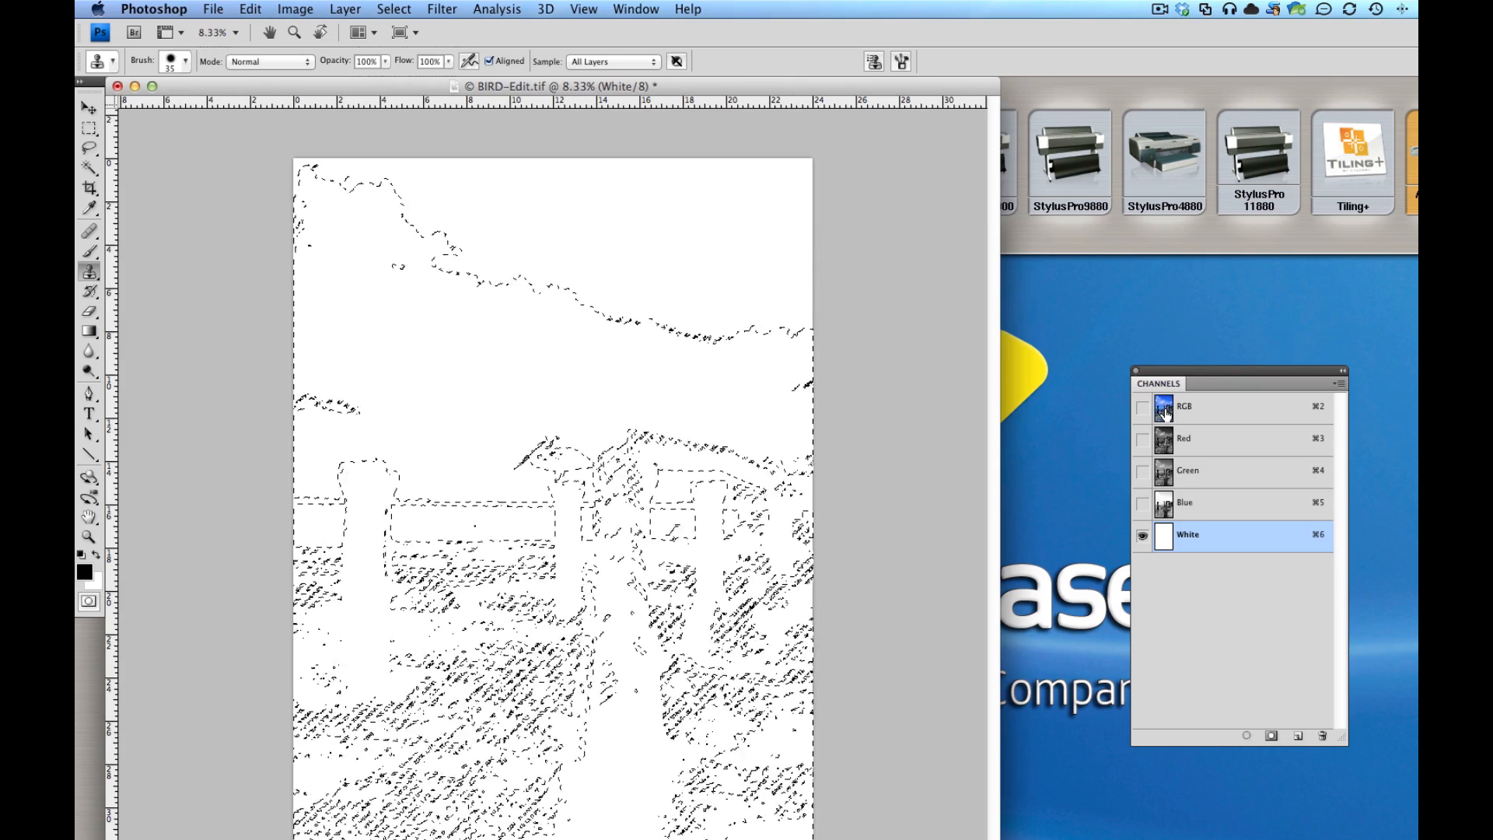
Fill the selection in the White channel with black, then hide the White channel
{"action": "left_click", "coordinate": [249, 9]}
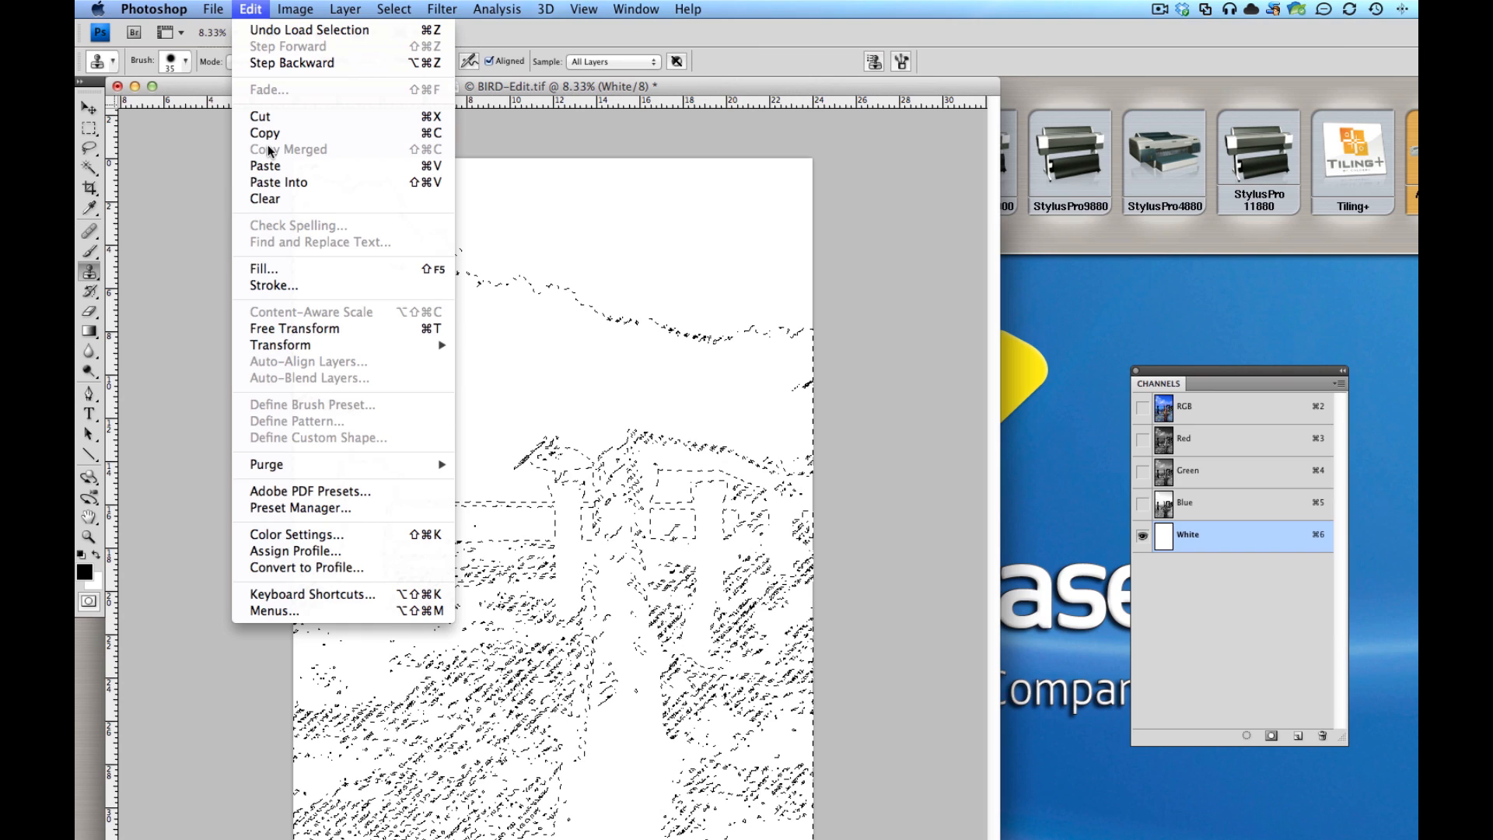
{"action": "left_click", "coordinate": [263, 268]}
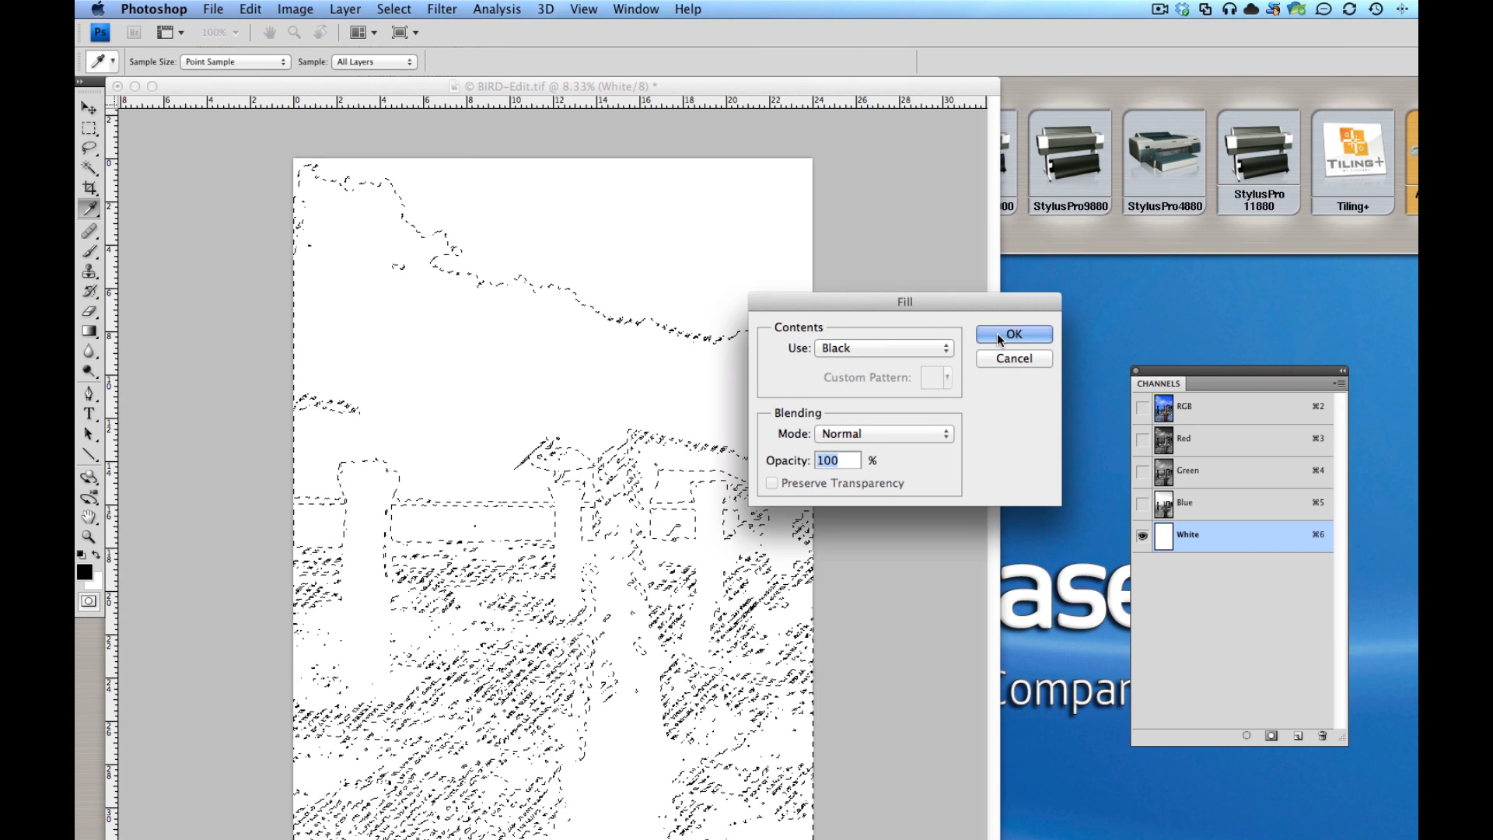
{"action": "left_click", "coordinate": [1013, 334]}
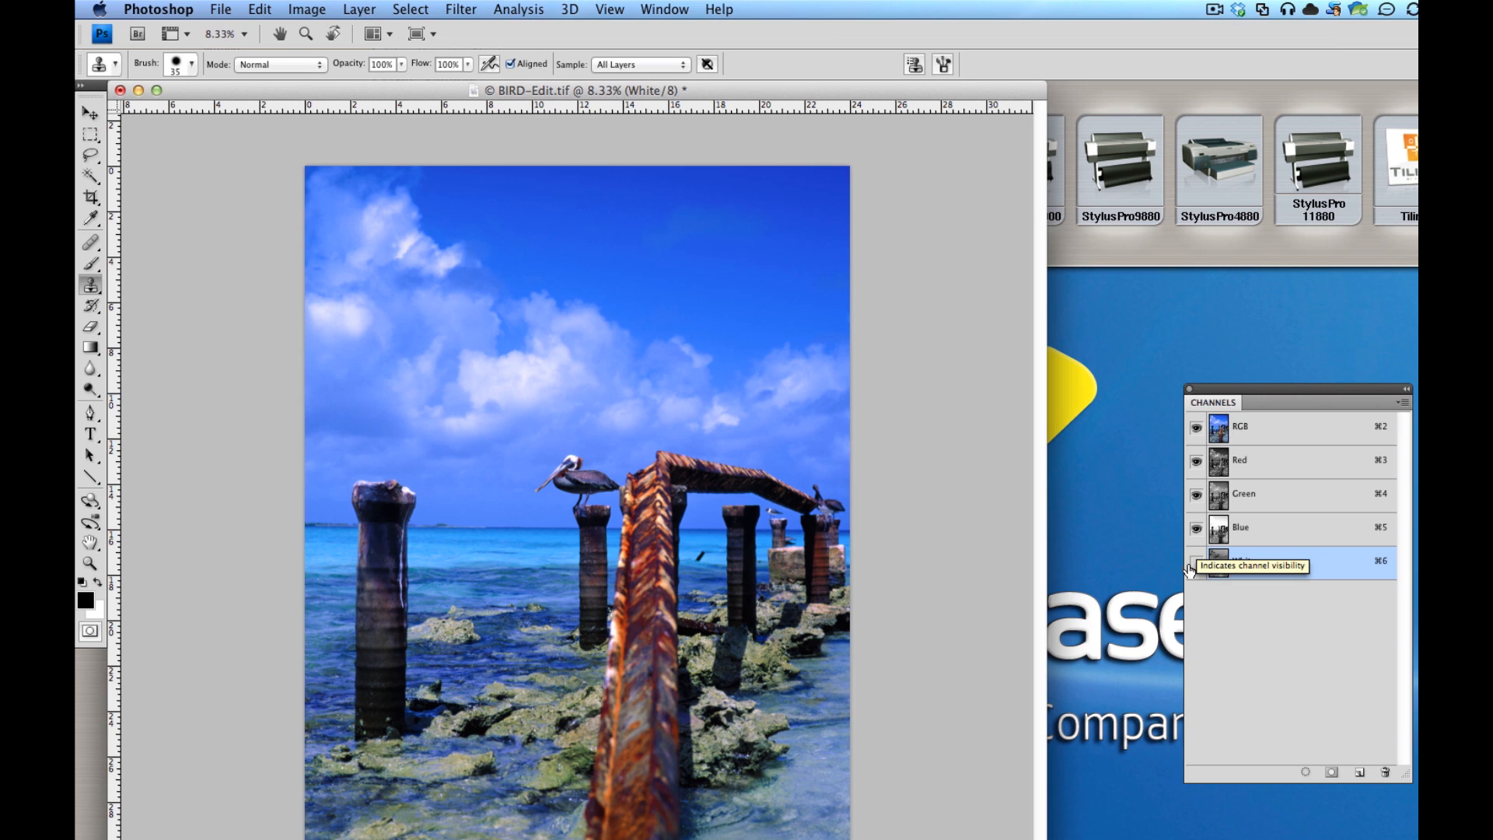
{"action": "left_click", "coordinate": [1196, 561]}
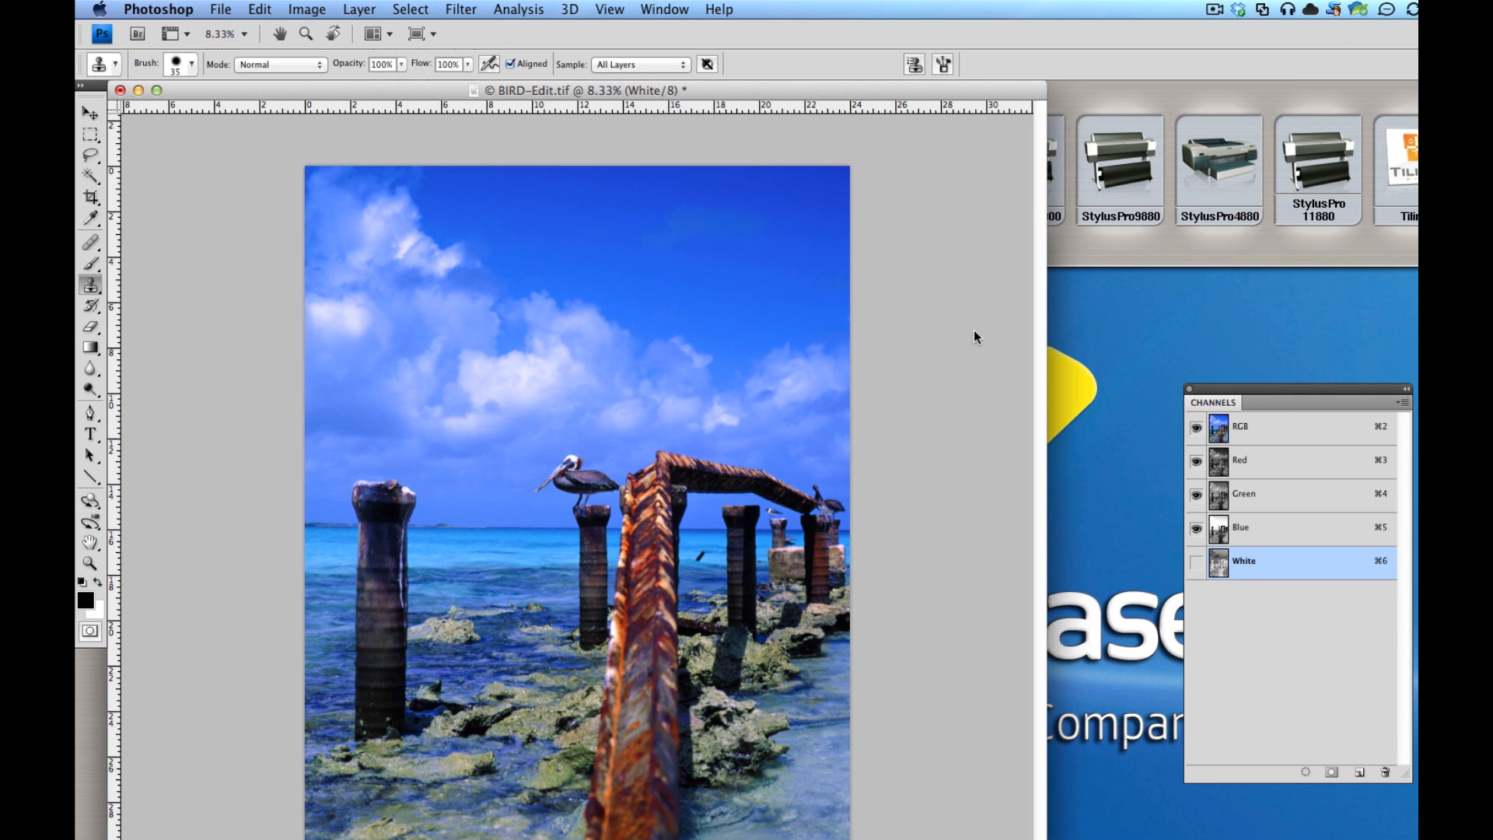
Save the image as BIRD-whitech.tif with no TIFF compression
{"action": "left_click", "coordinate": [220, 8]}
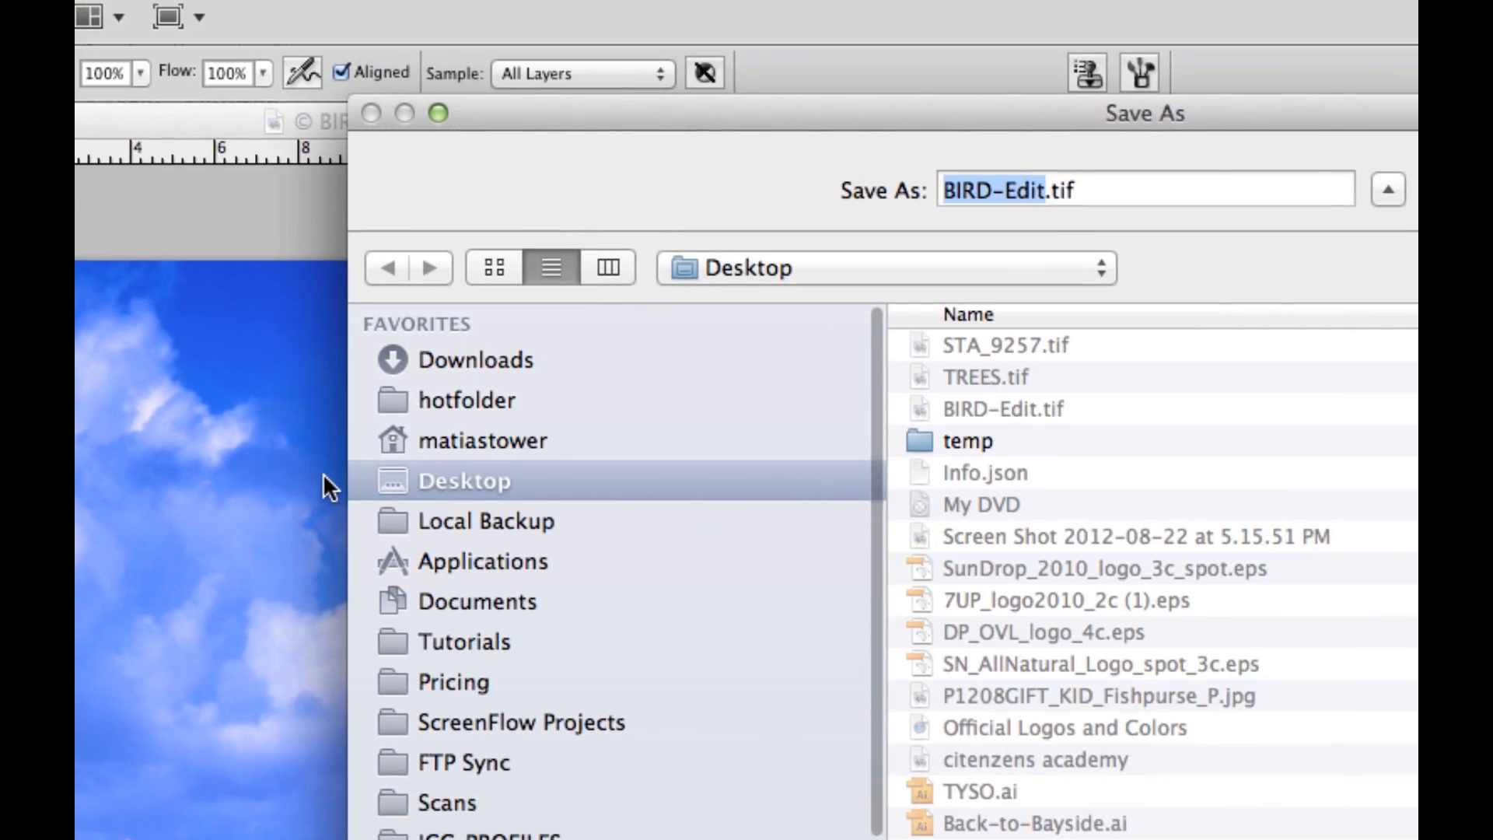
{"action": "key", "text": "Backspace"}
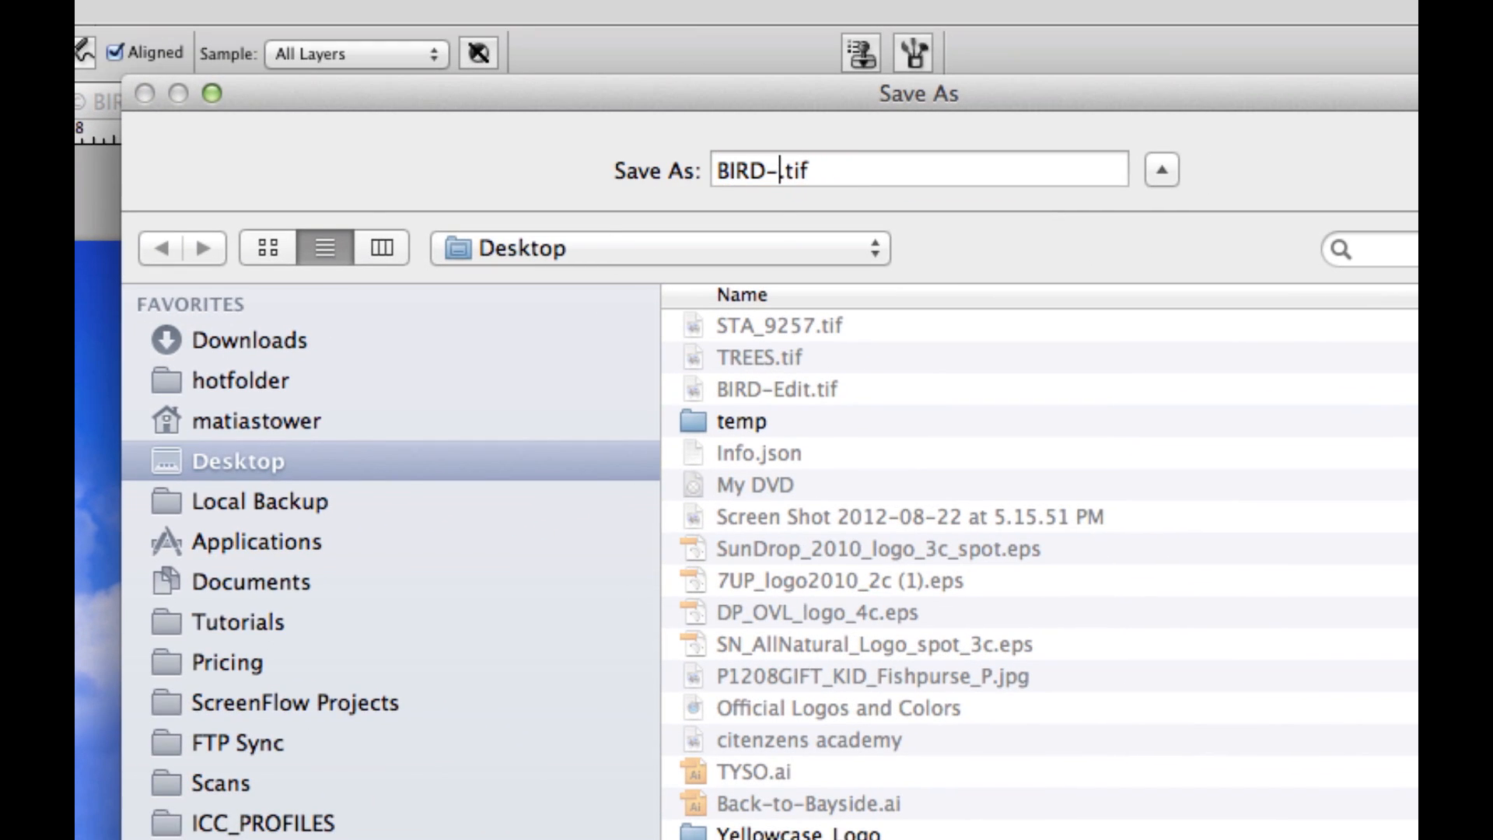
{"action": "type", "text": "white"}
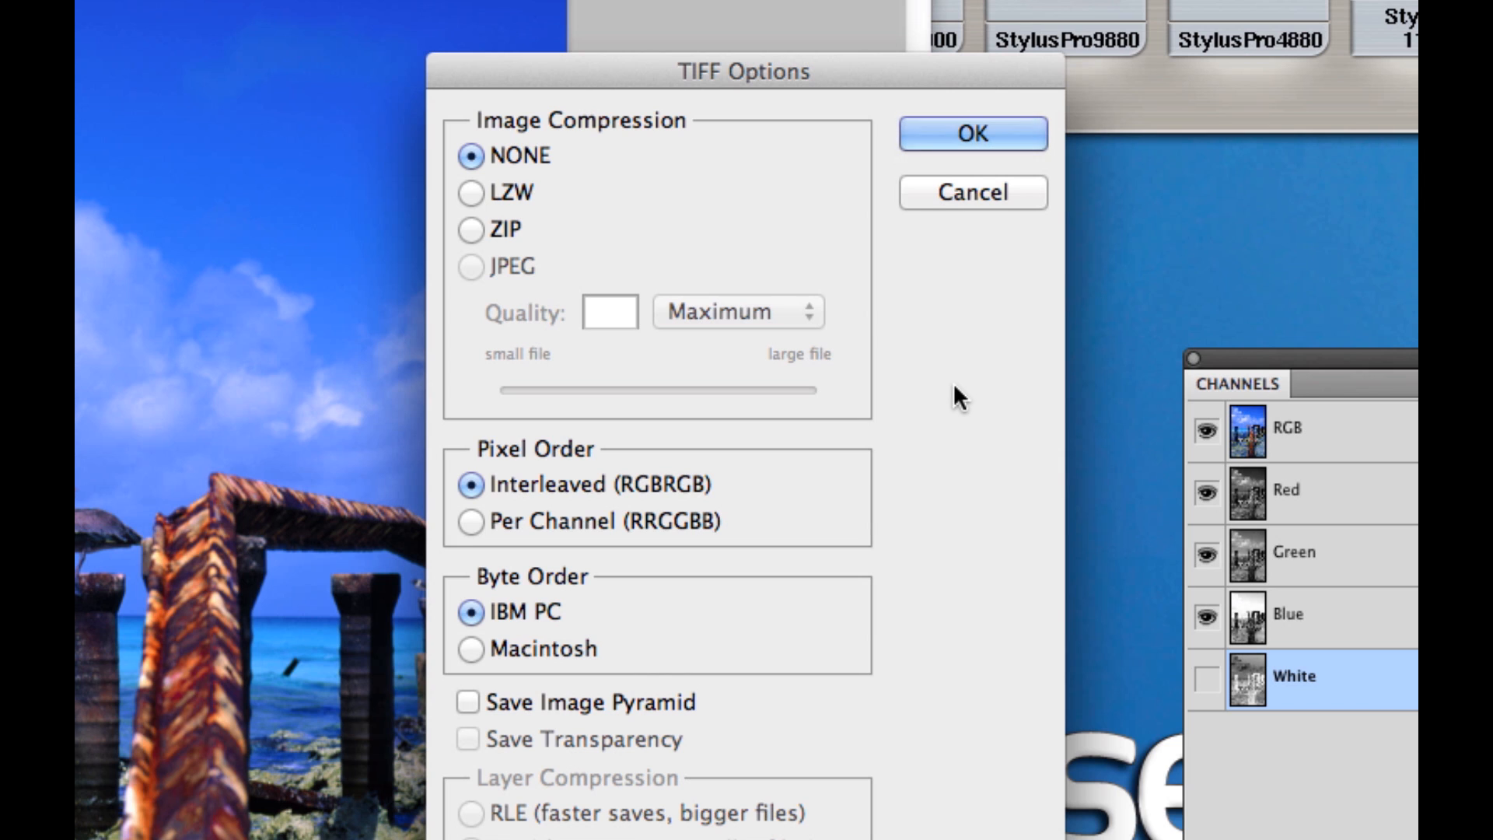
{"action": "mouse_move", "coordinate": [506, 194]}
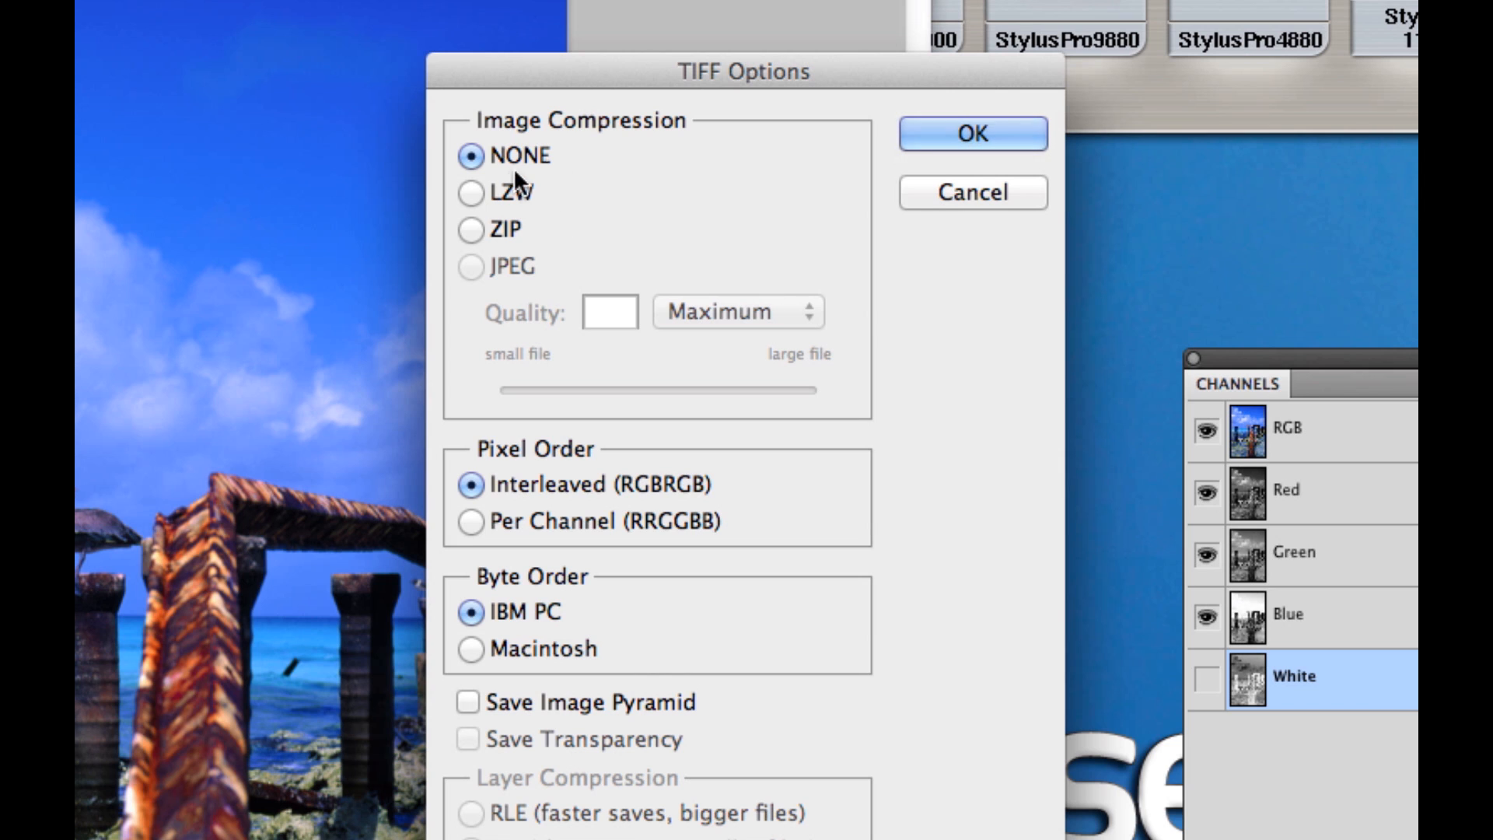
{"action": "left_click", "coordinate": [972, 134]}
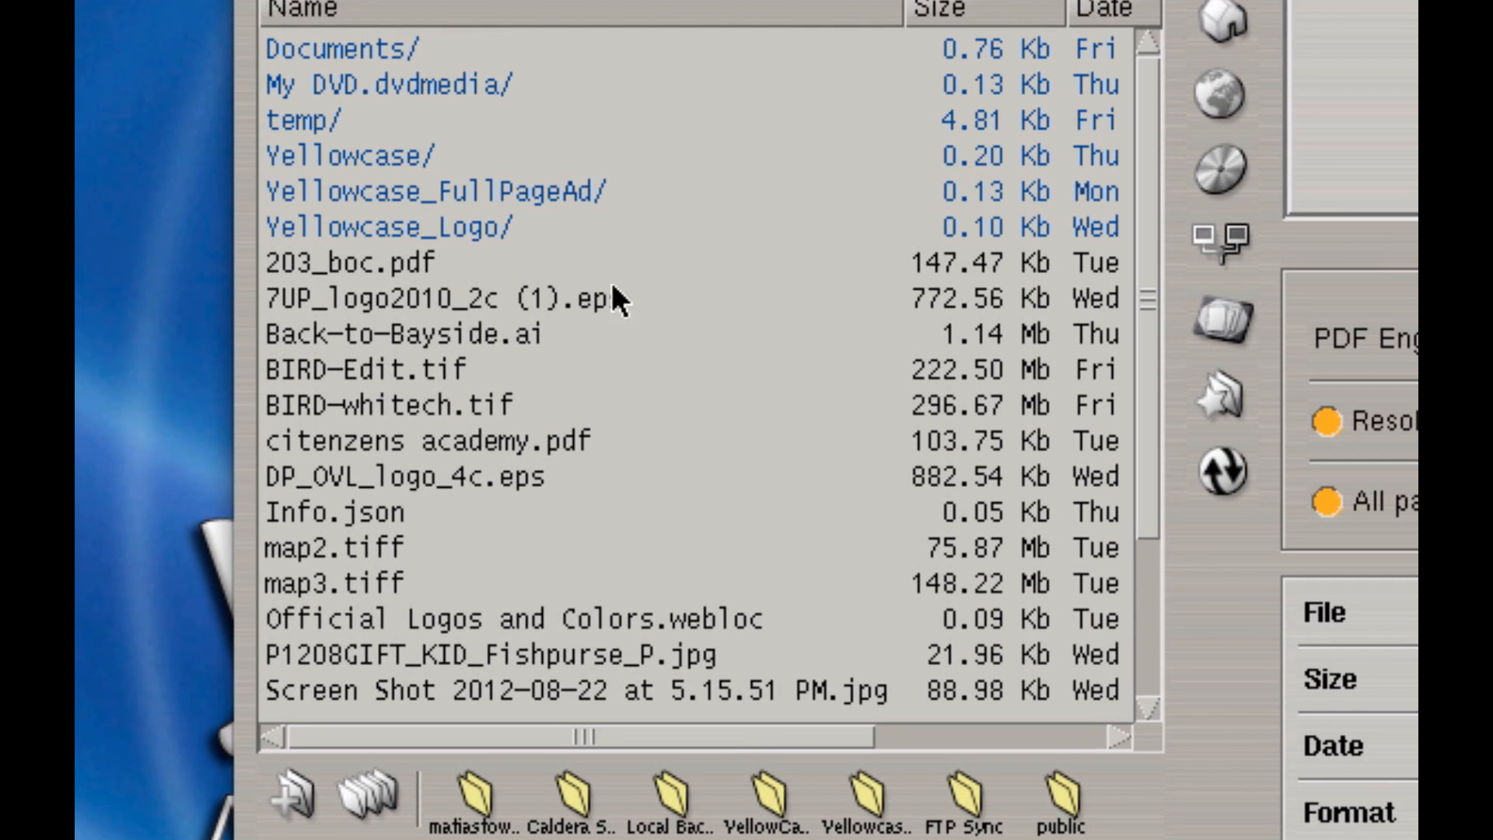
Open BIRD-whitech.tif so the pelican image is placed on the Roll87 page
{"action": "left_click", "coordinate": [354, 405]}
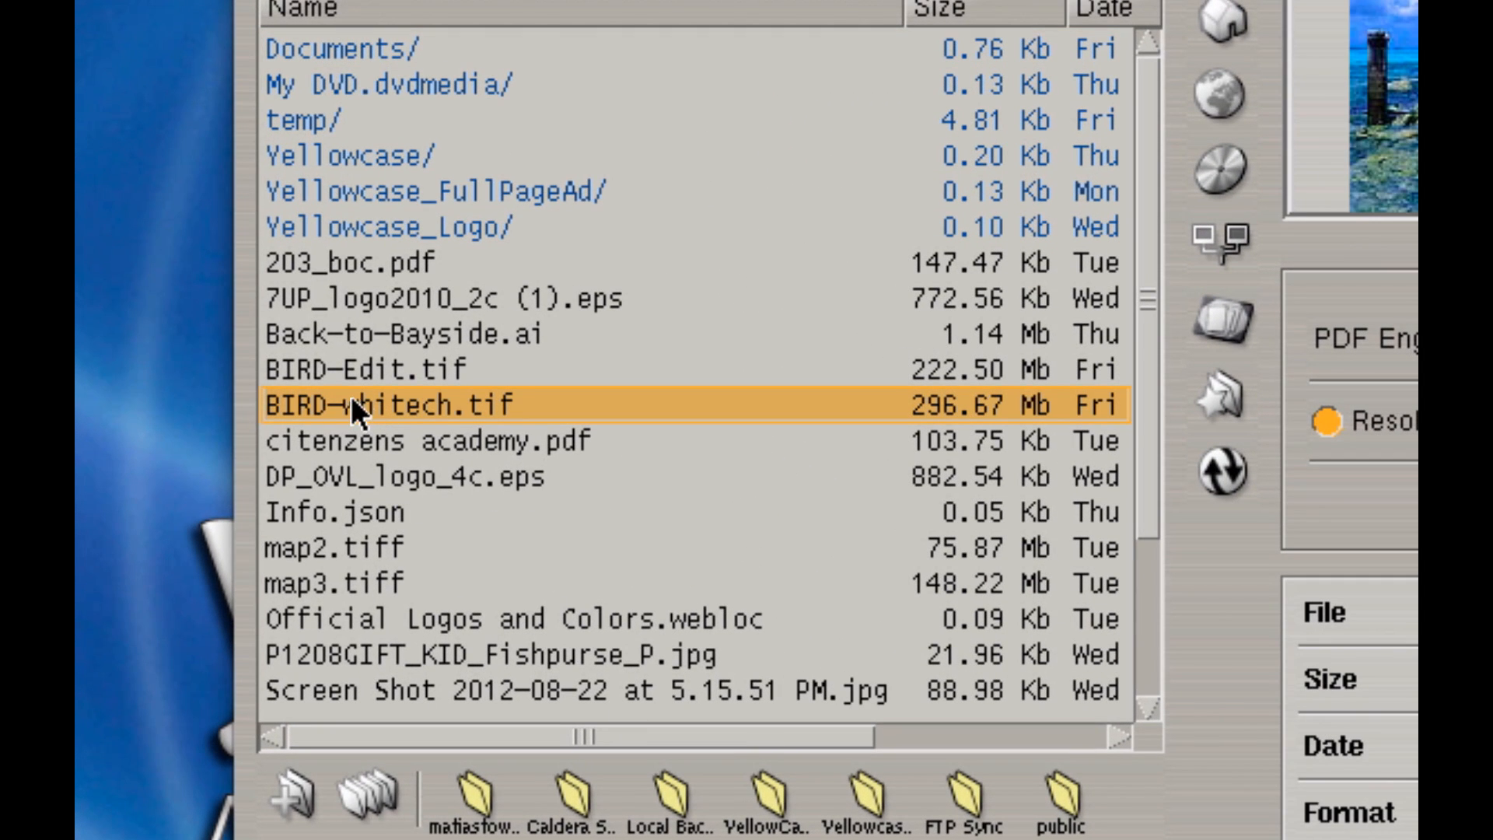
{"action": "mouse_move", "coordinate": [443, 475]}
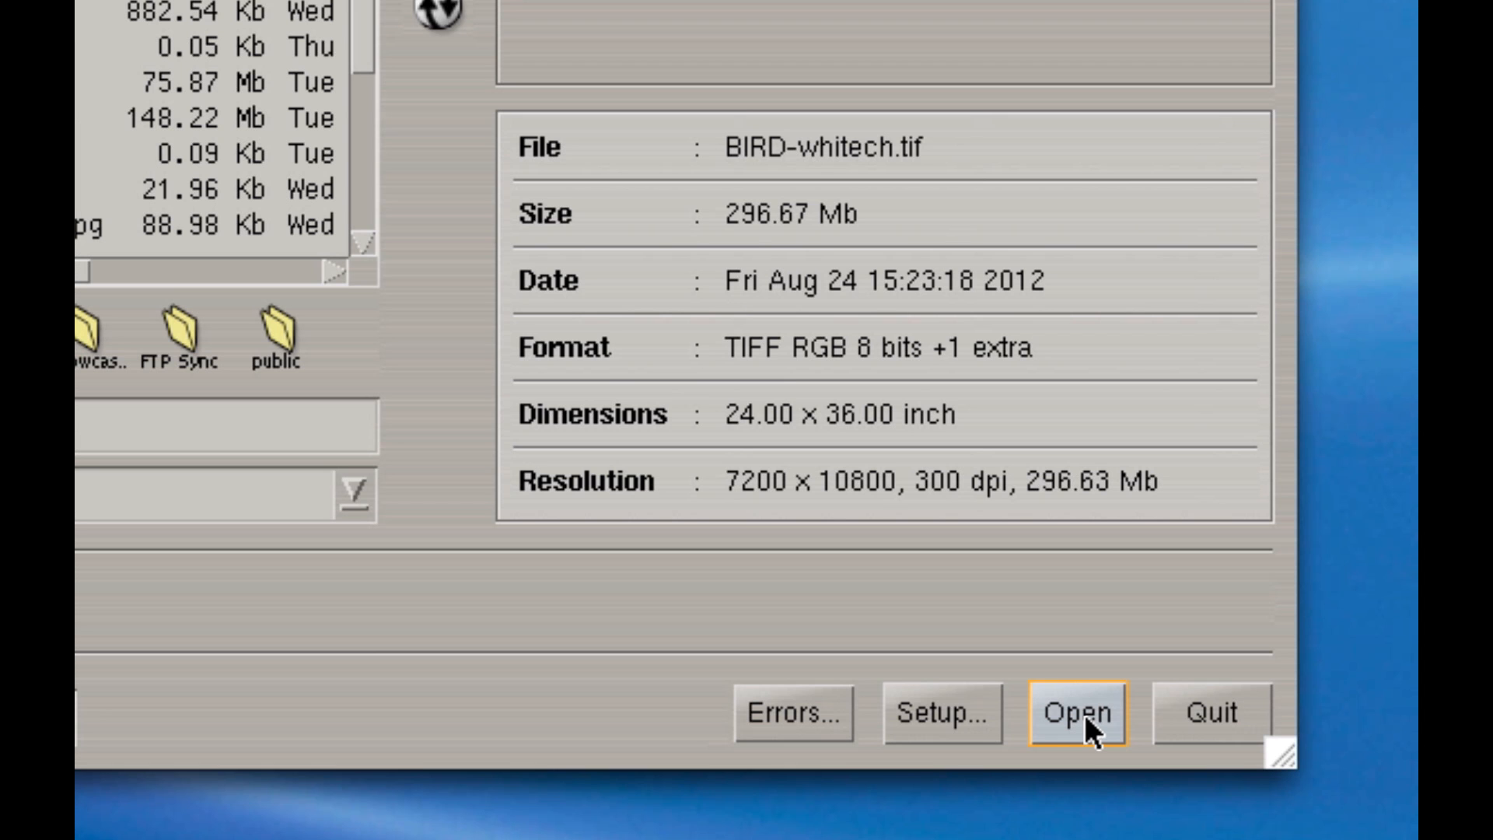
{"action": "left_click", "coordinate": [1074, 714]}
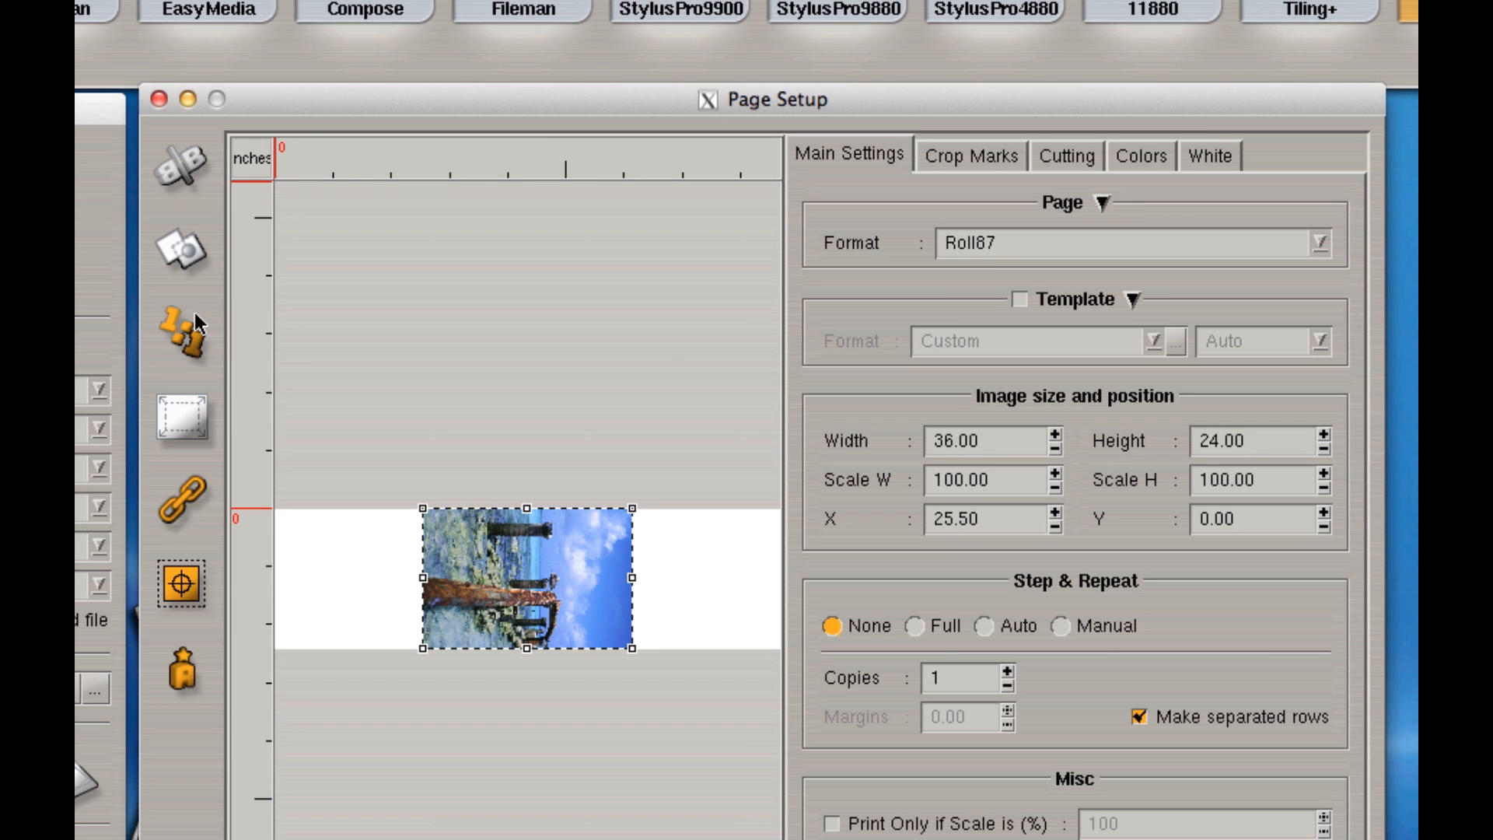
{"action": "mouse_move", "coordinate": [985, 450]}
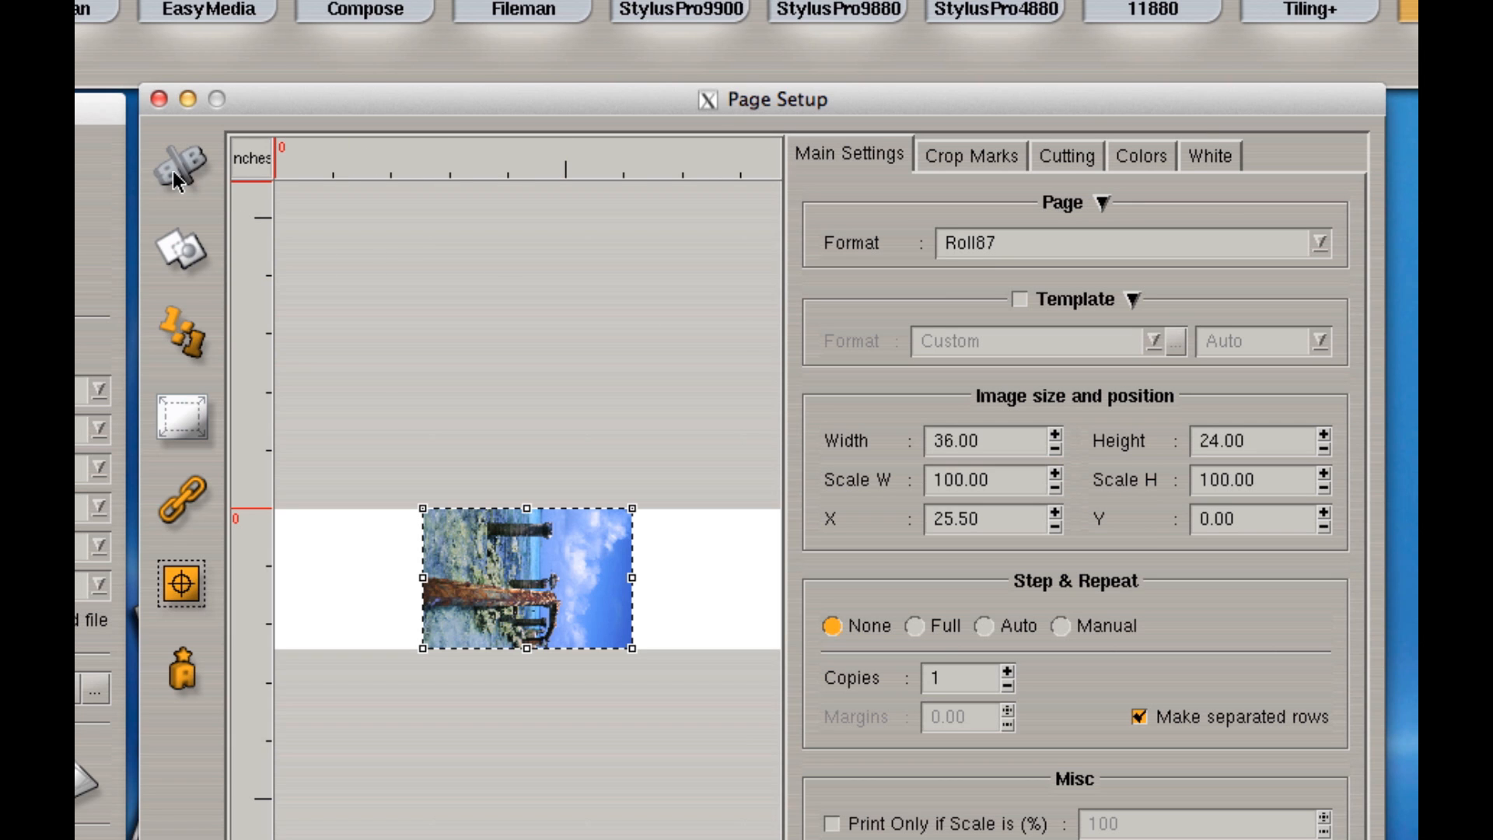
Mirror the pelican image horizontally on the Roll87 page
{"action": "left_click", "coordinate": [180, 162]}
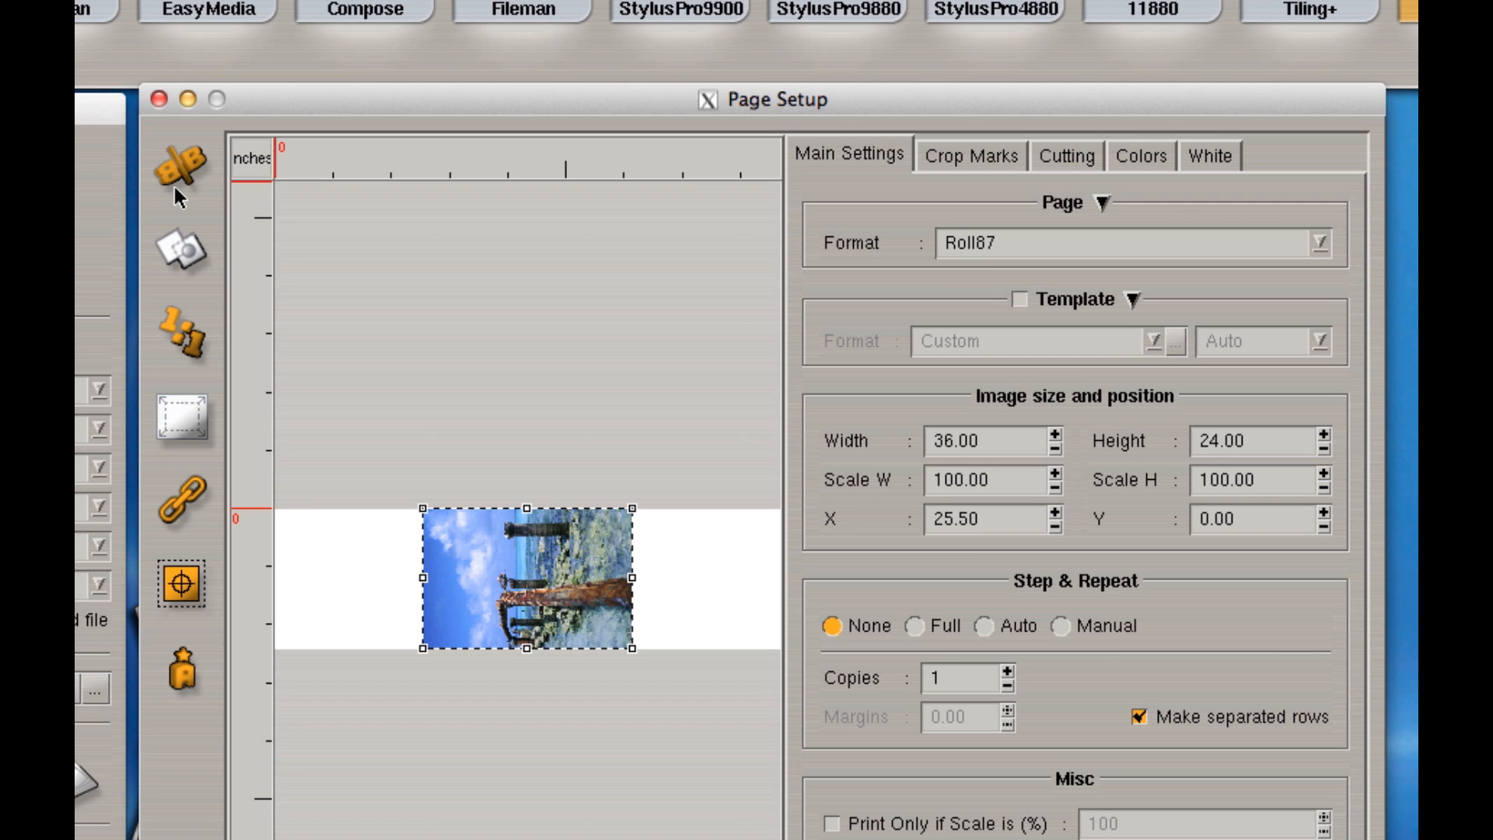
{"action": "mouse_move", "coordinate": [1202, 161]}
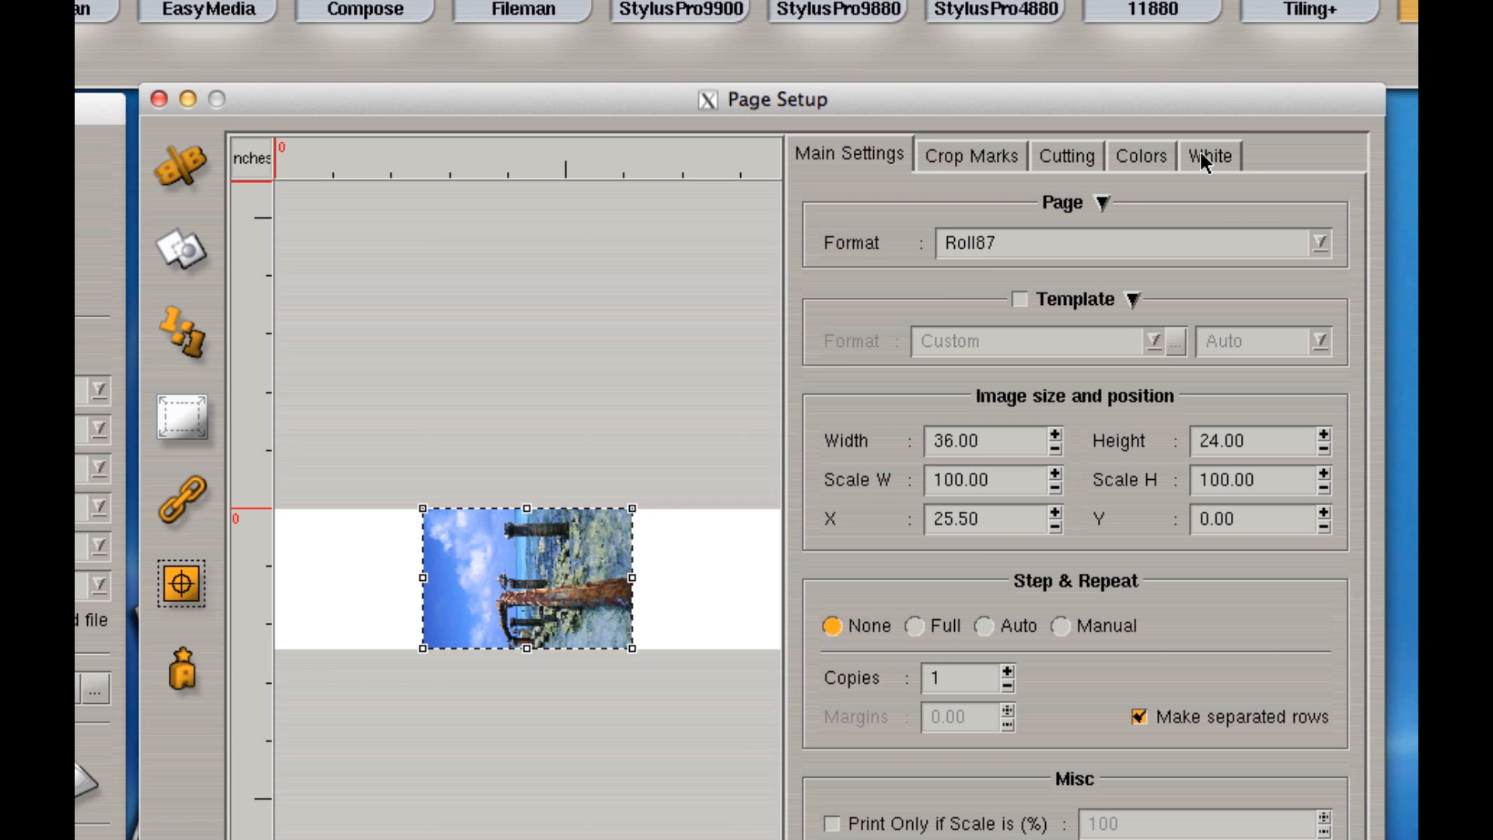
Enable white separation using the White extra channel as the method
{"action": "left_click", "coordinate": [1210, 156]}
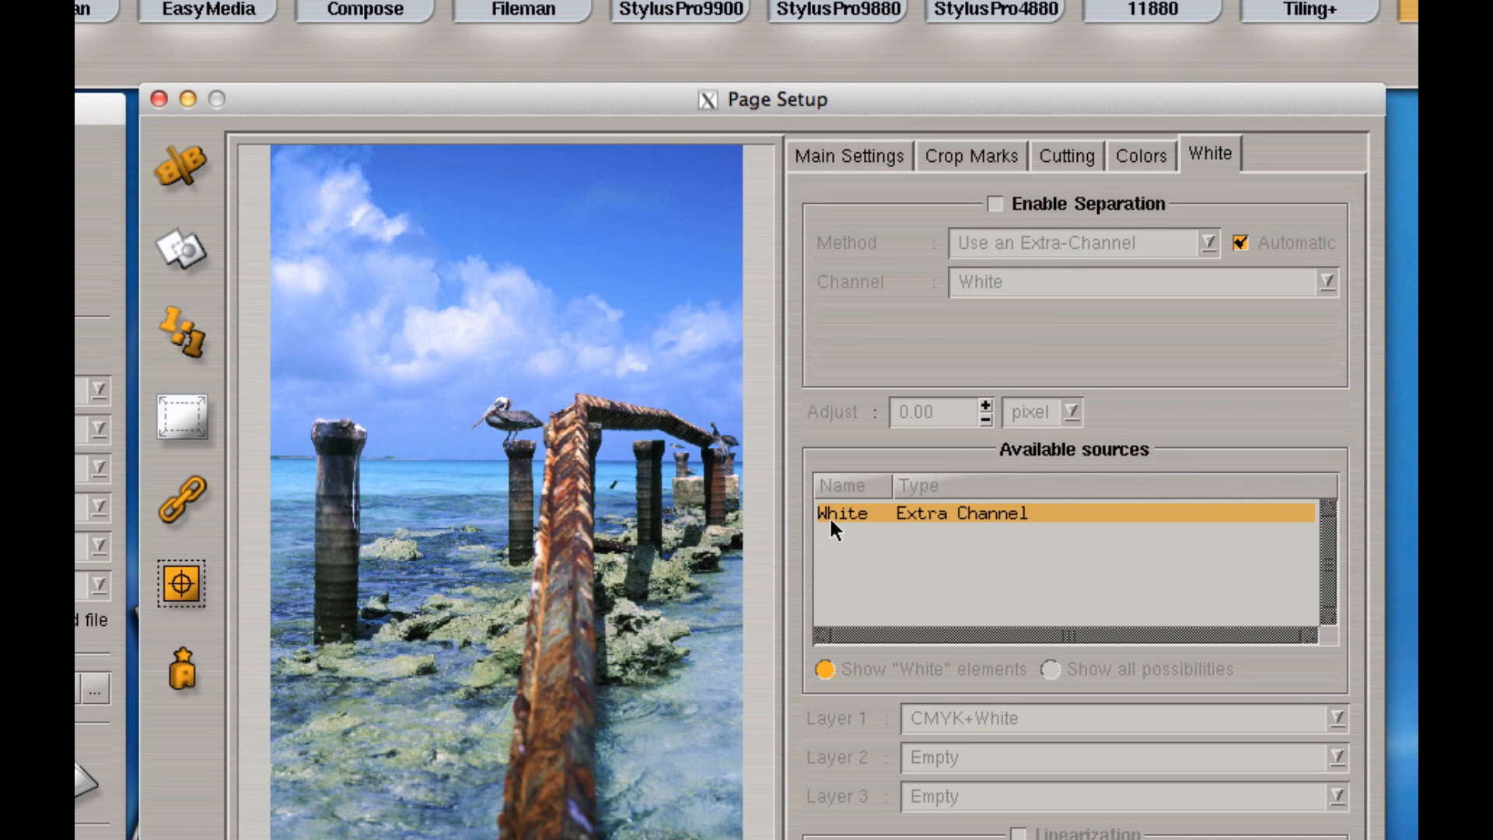
{"action": "mouse_move", "coordinate": [962, 549]}
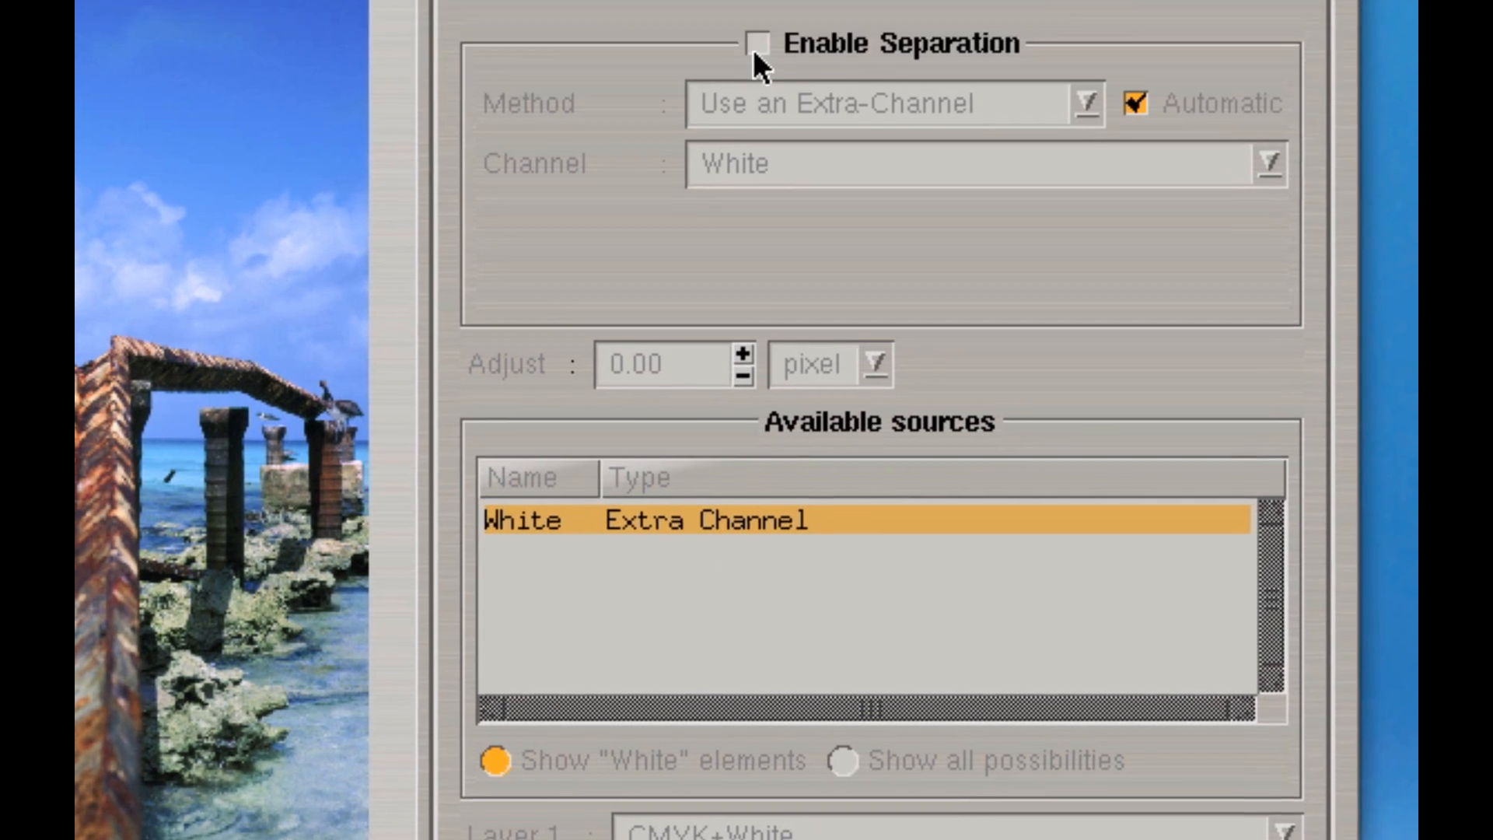
{"action": "left_click", "coordinate": [756, 37]}
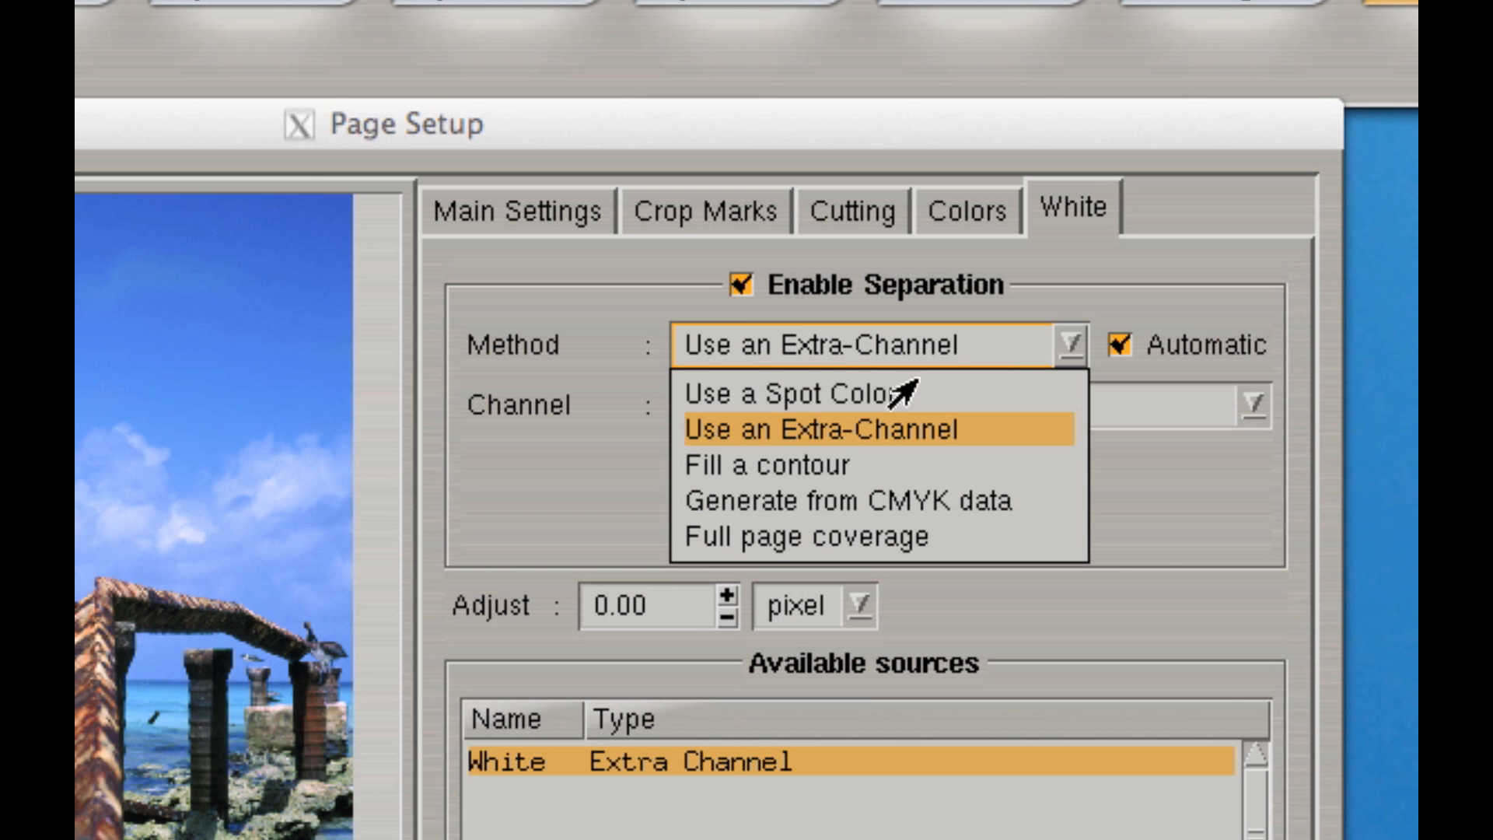
{"action": "mouse_move", "coordinate": [781, 454]}
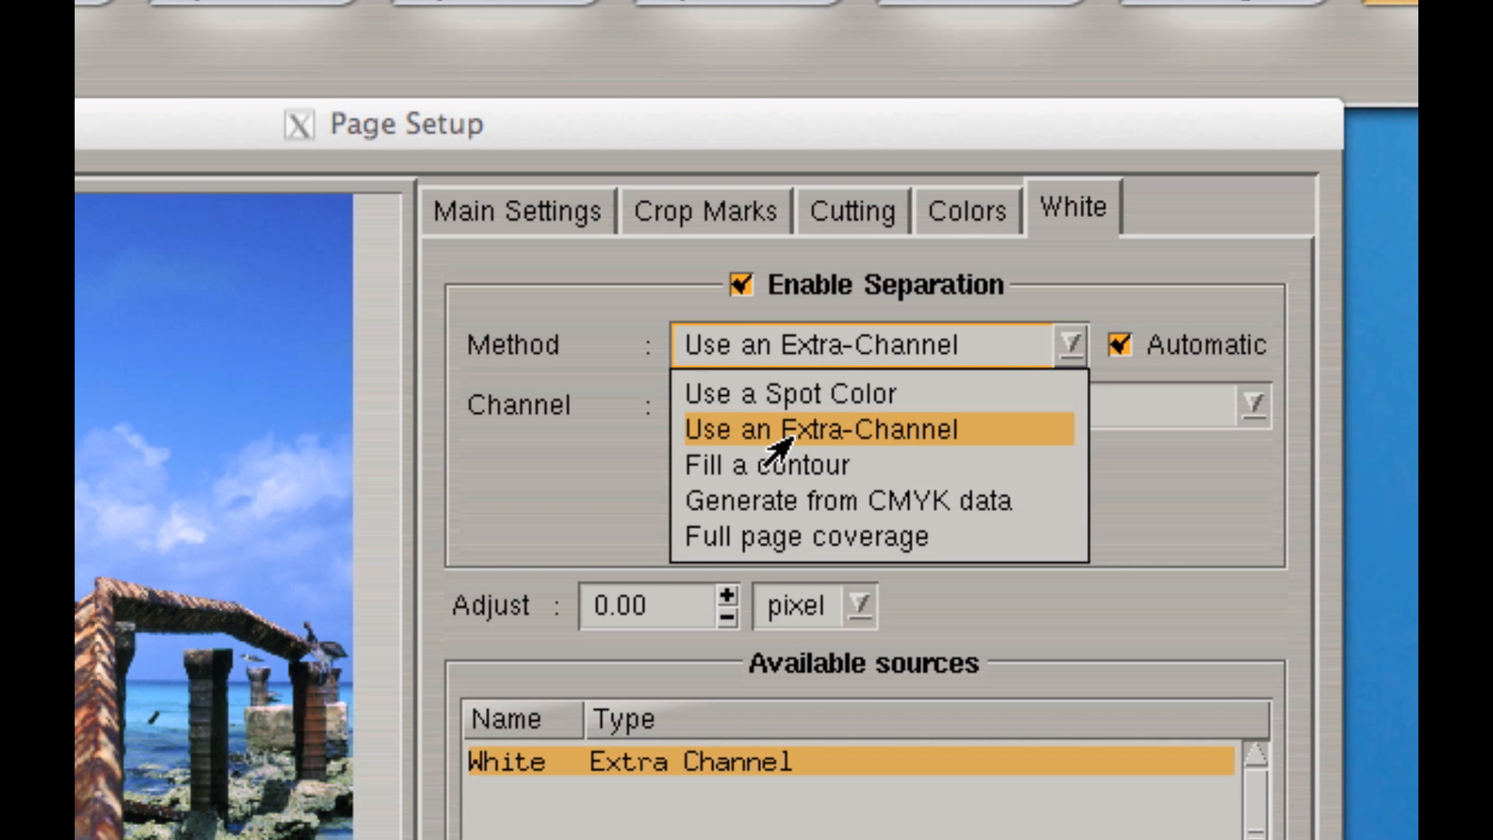
{"action": "left_click", "coordinate": [835, 430]}
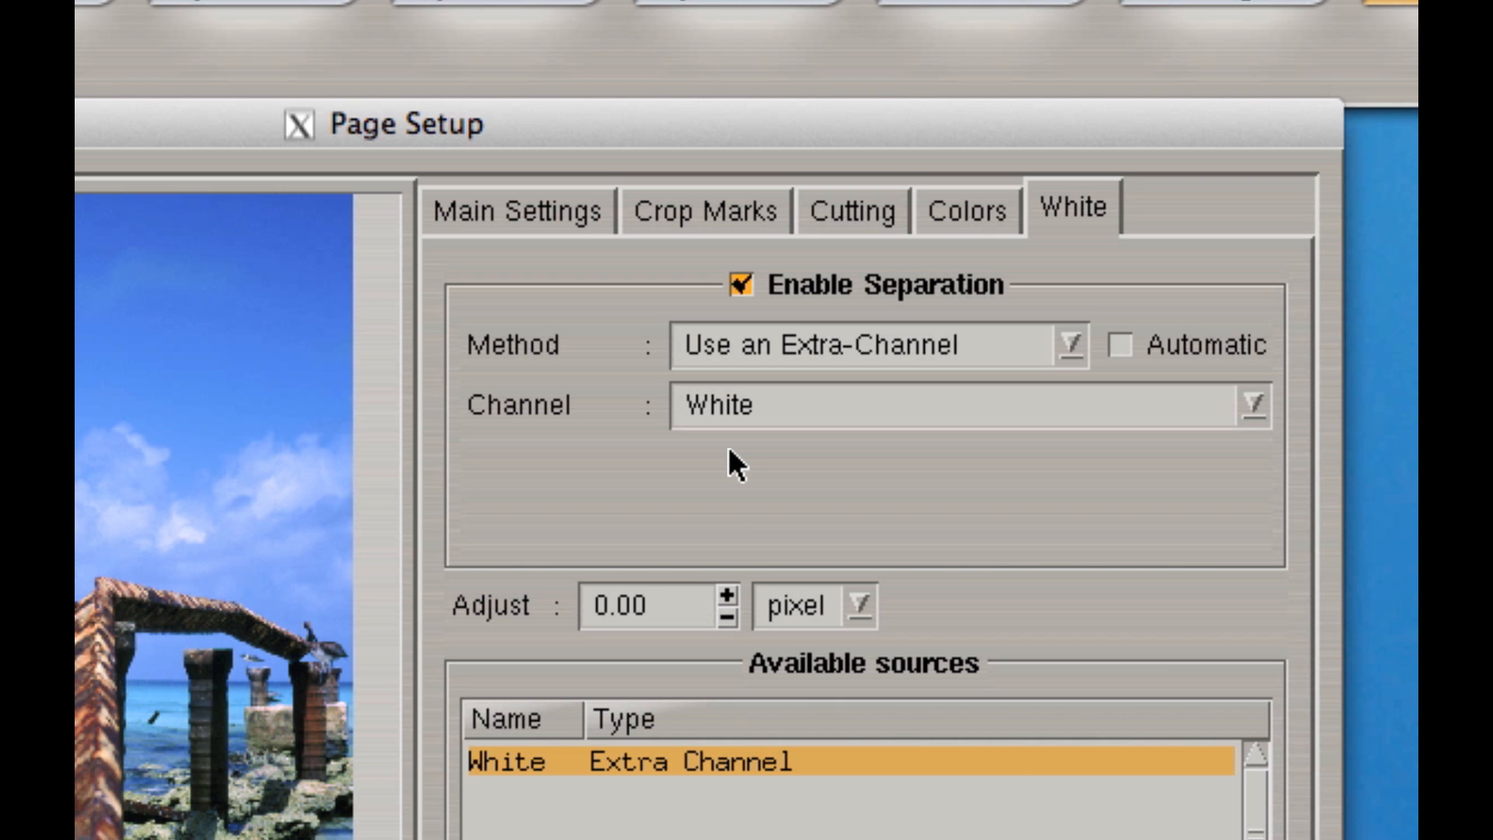
{"action": "mouse_move", "coordinate": [788, 455]}
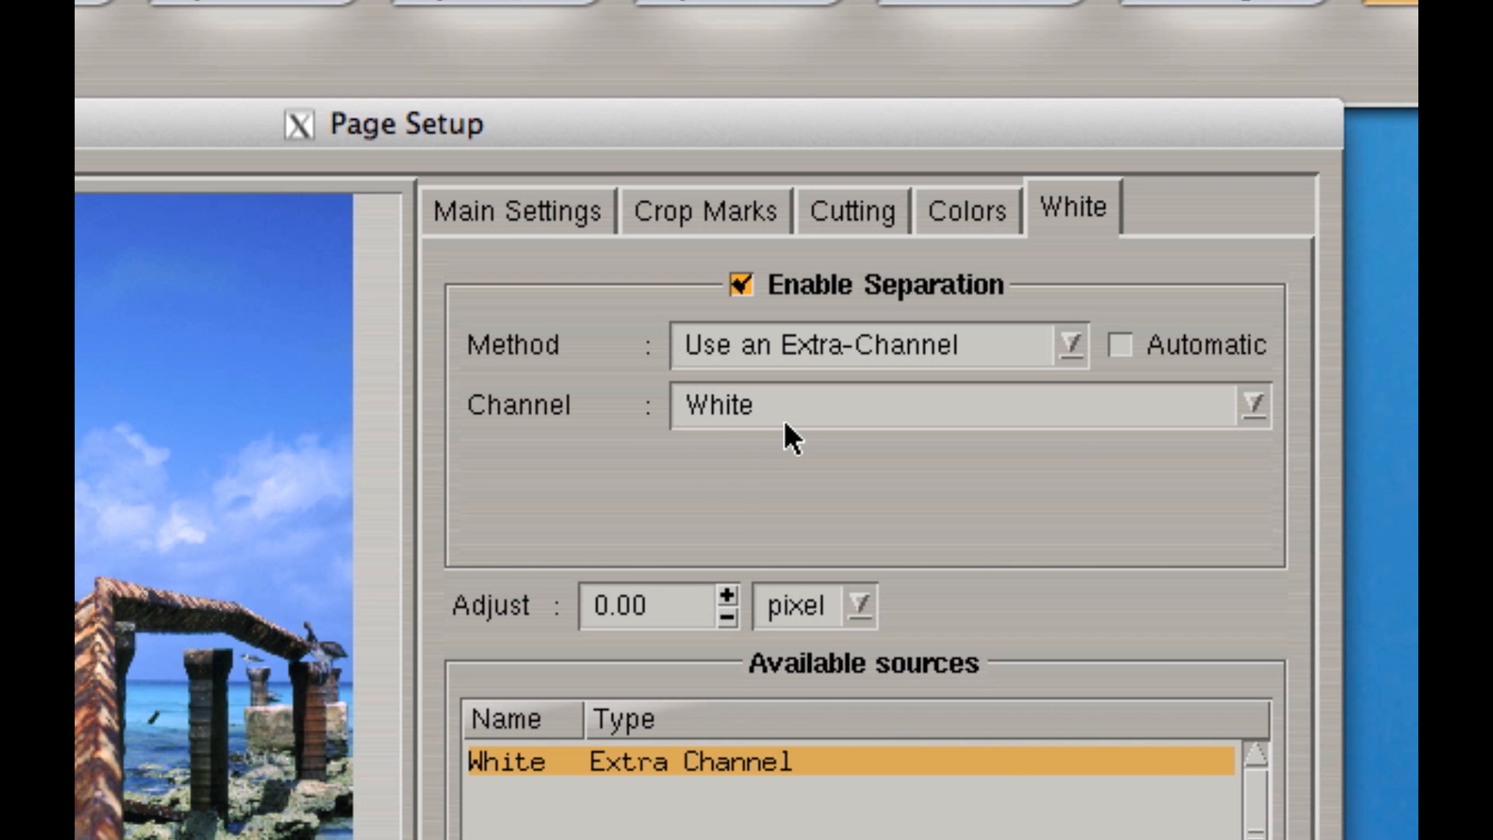
{"action": "mouse_move", "coordinate": [790, 432]}
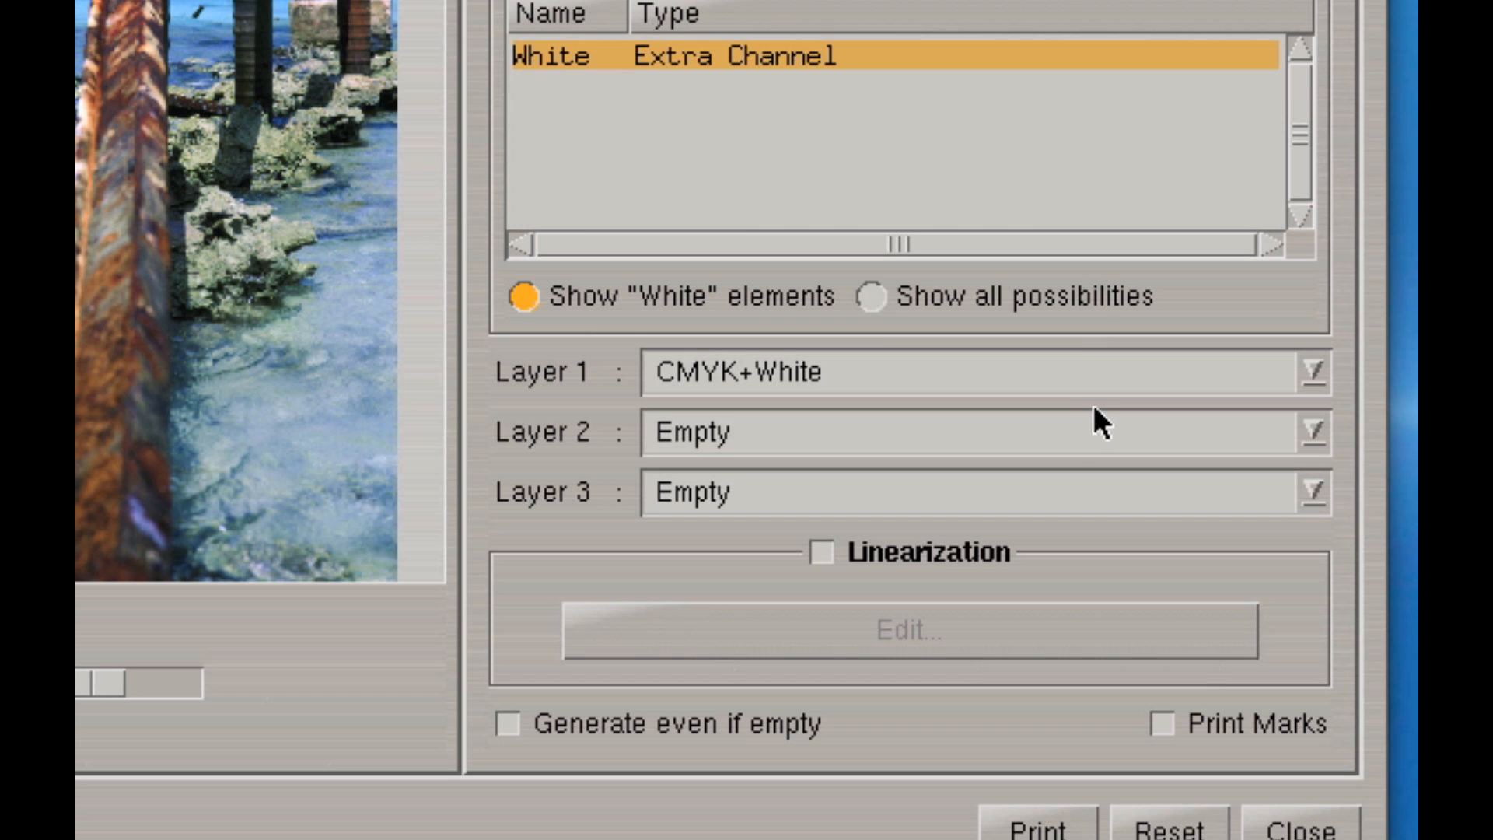
{"action": "mouse_move", "coordinate": [778, 396]}
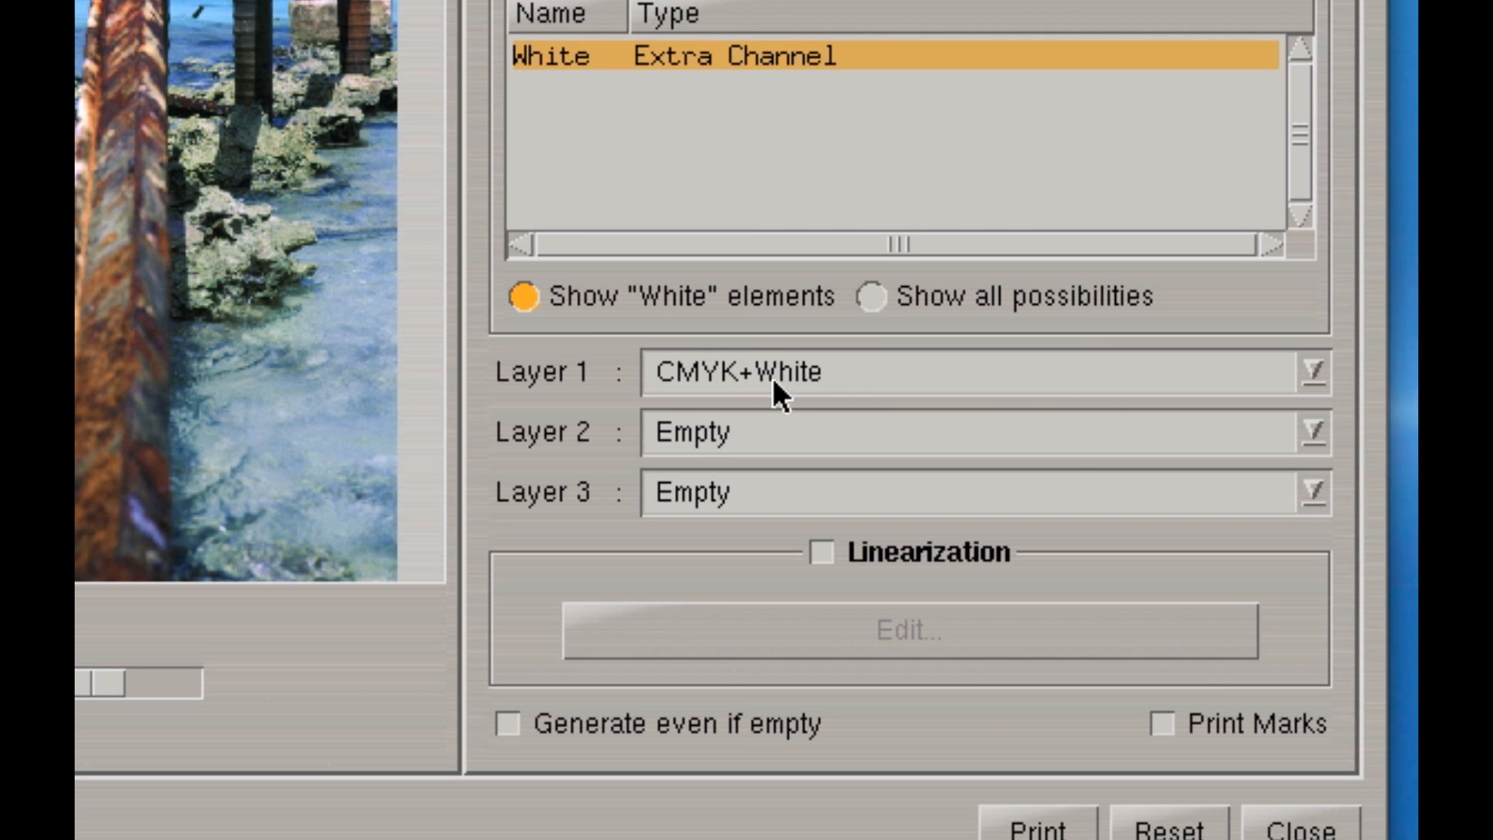
Set Layer 1 to CMYK, Layer 2 to White and Layer 3 to White
{"action": "left_click", "coordinate": [1312, 373]}
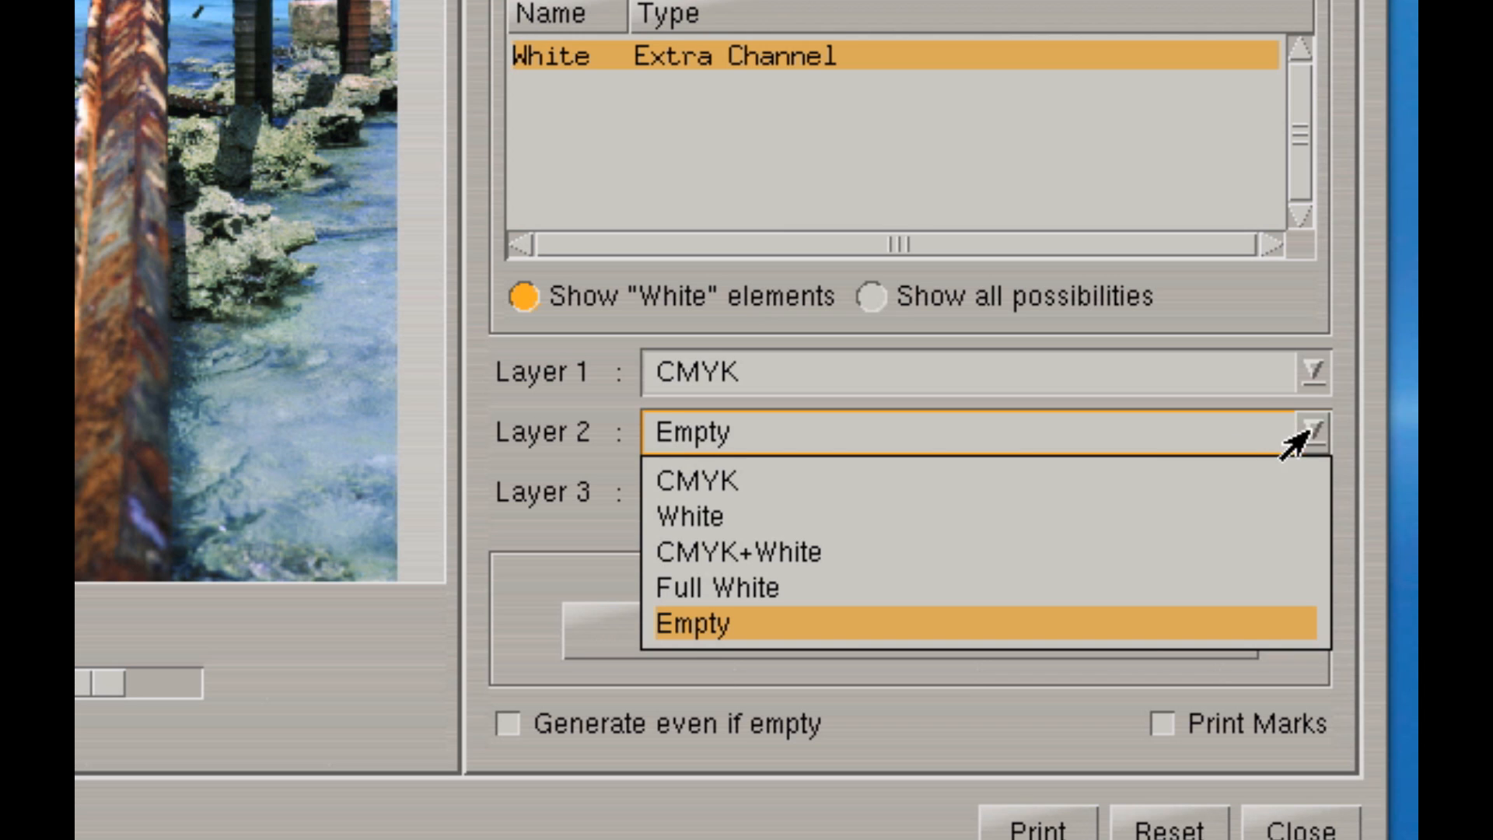
{"action": "left_click", "coordinate": [689, 516]}
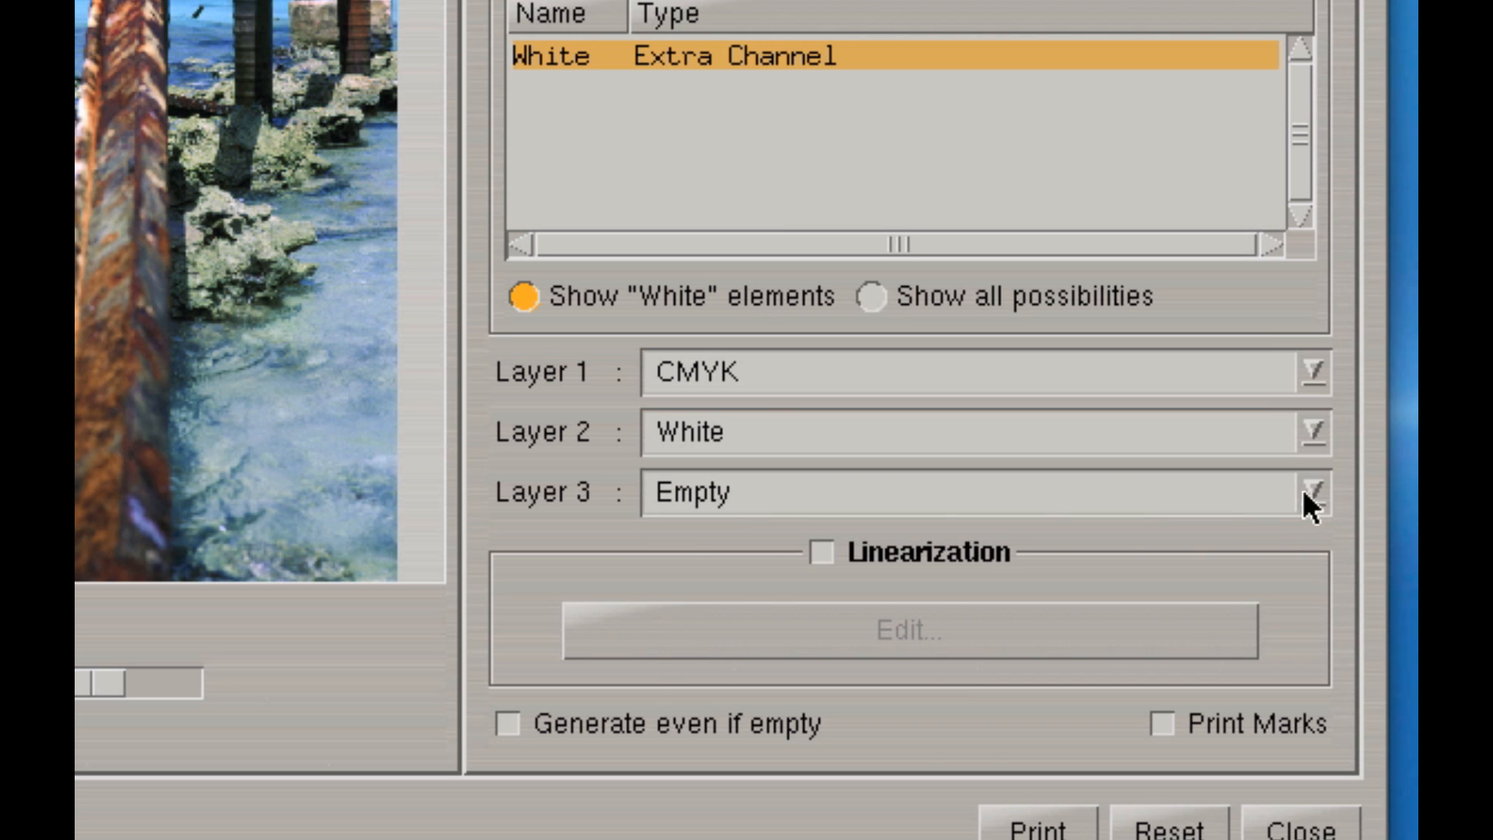
{"action": "left_click", "coordinate": [1309, 488]}
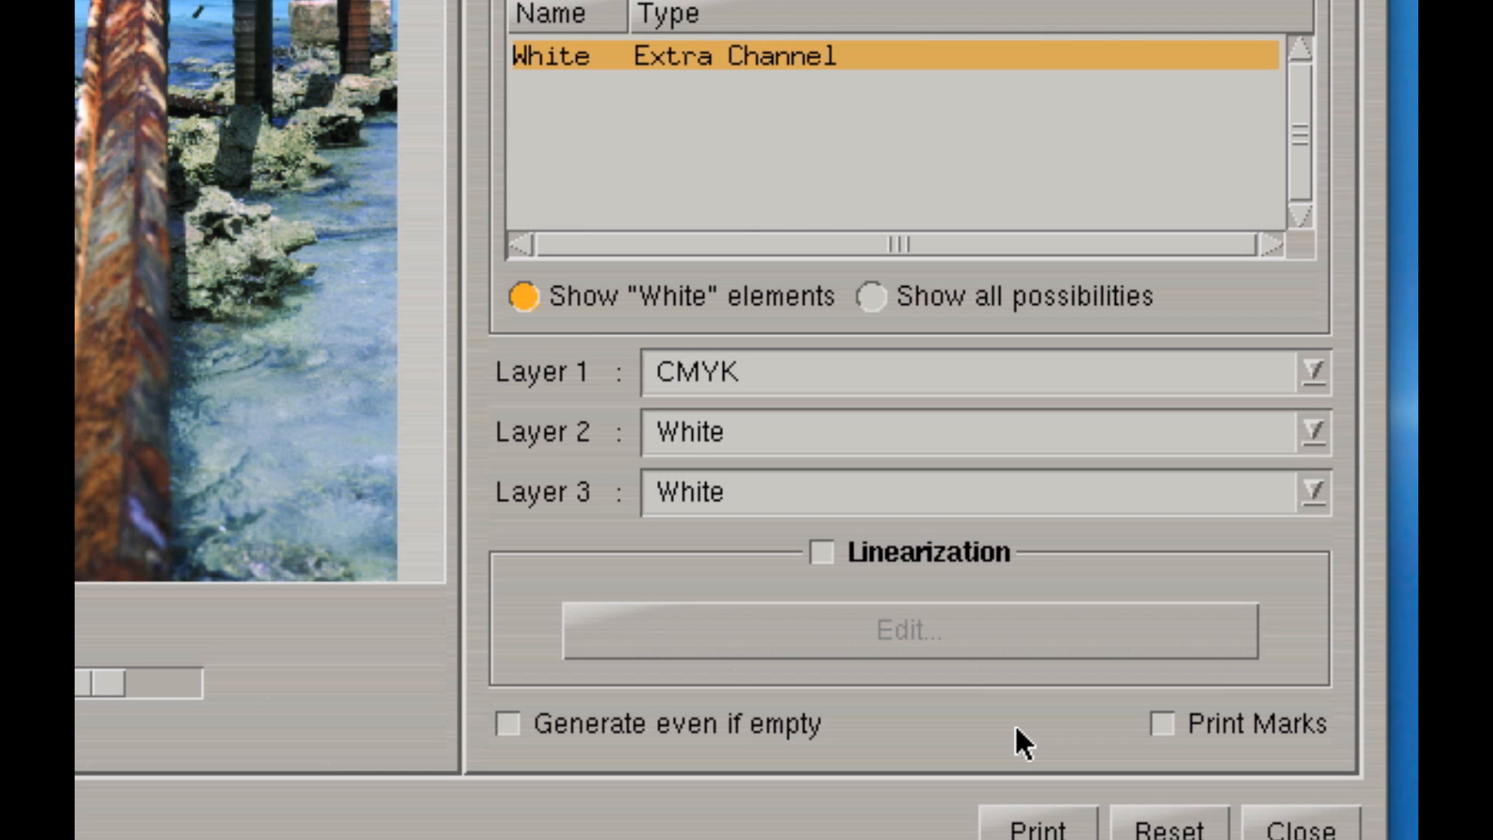
{"action": "mouse_move", "coordinate": [931, 581]}
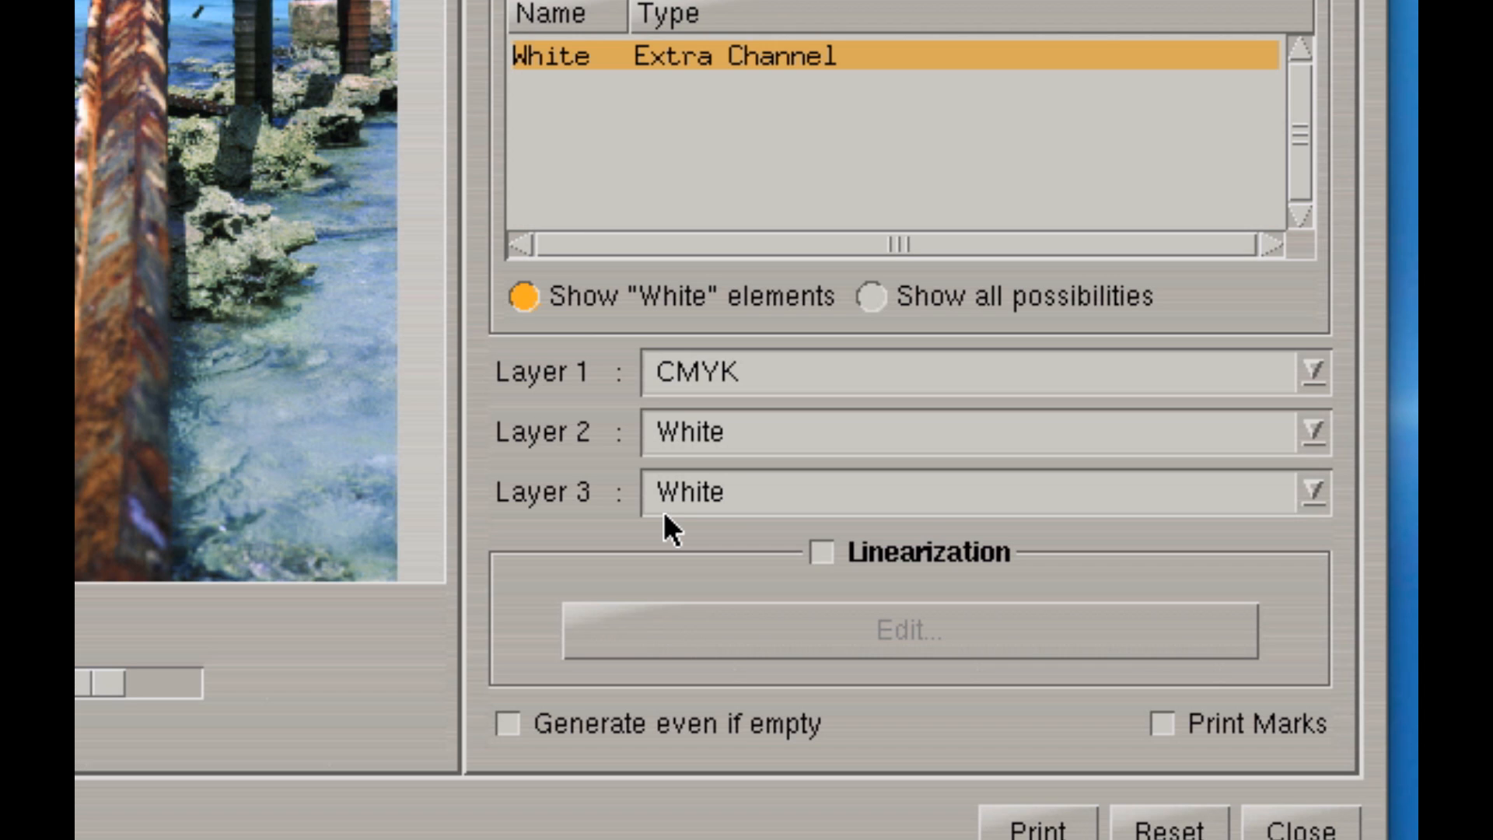
{"action": "mouse_move", "coordinate": [705, 463]}
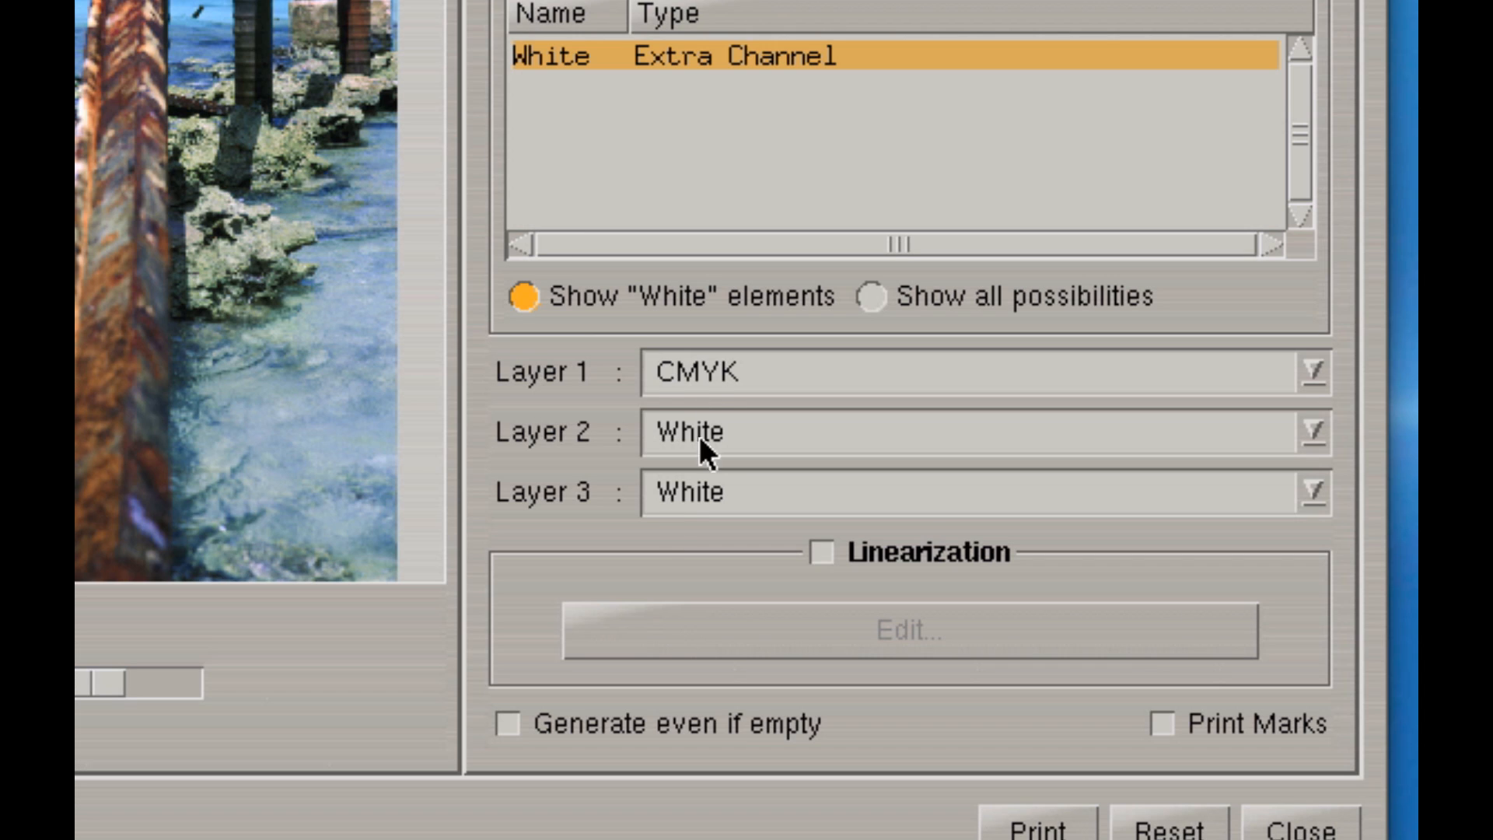
{"action": "mouse_move", "coordinate": [658, 373]}
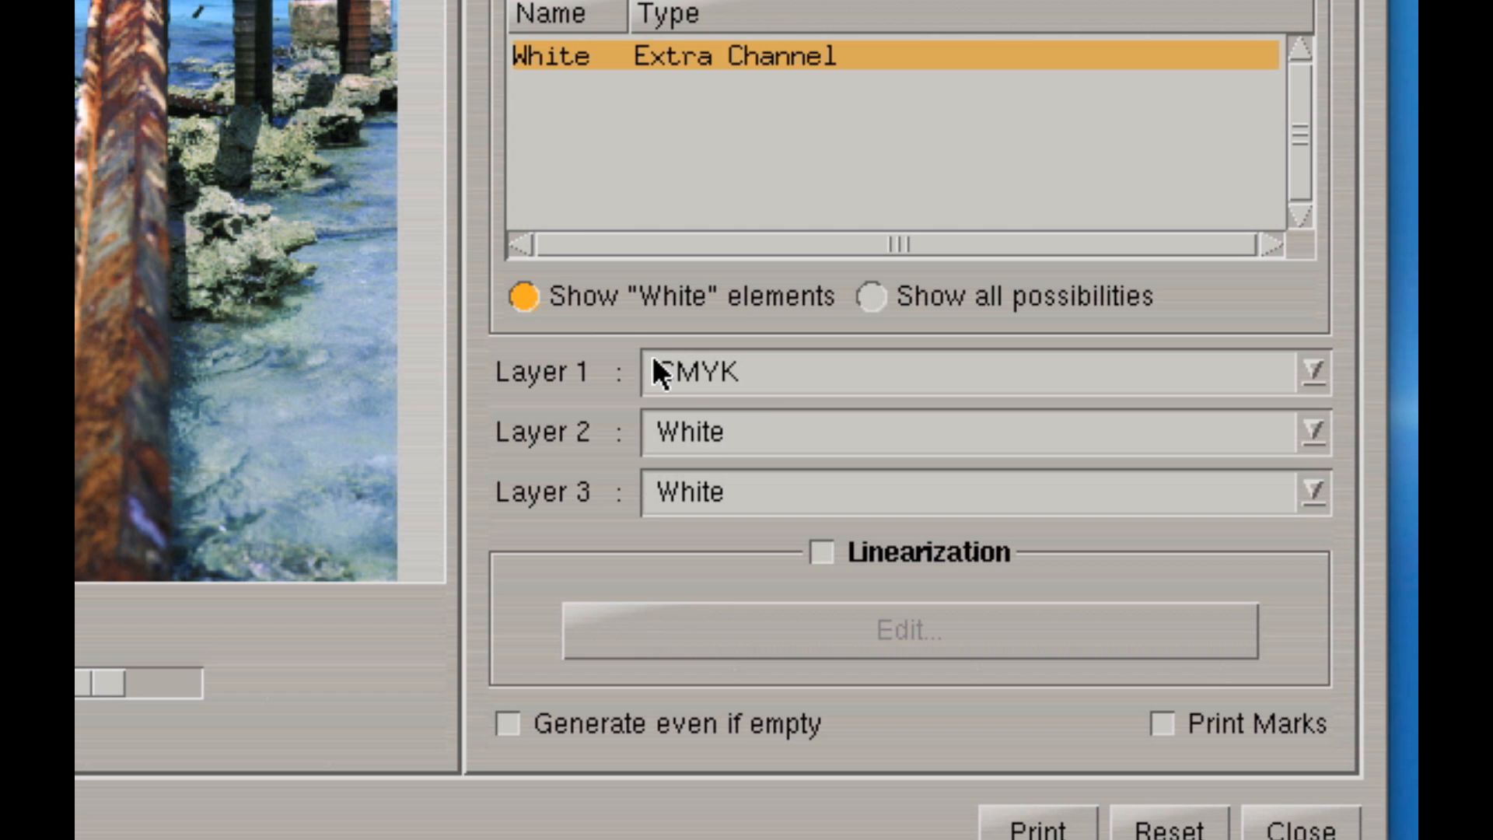
{"action": "mouse_move", "coordinate": [696, 402]}
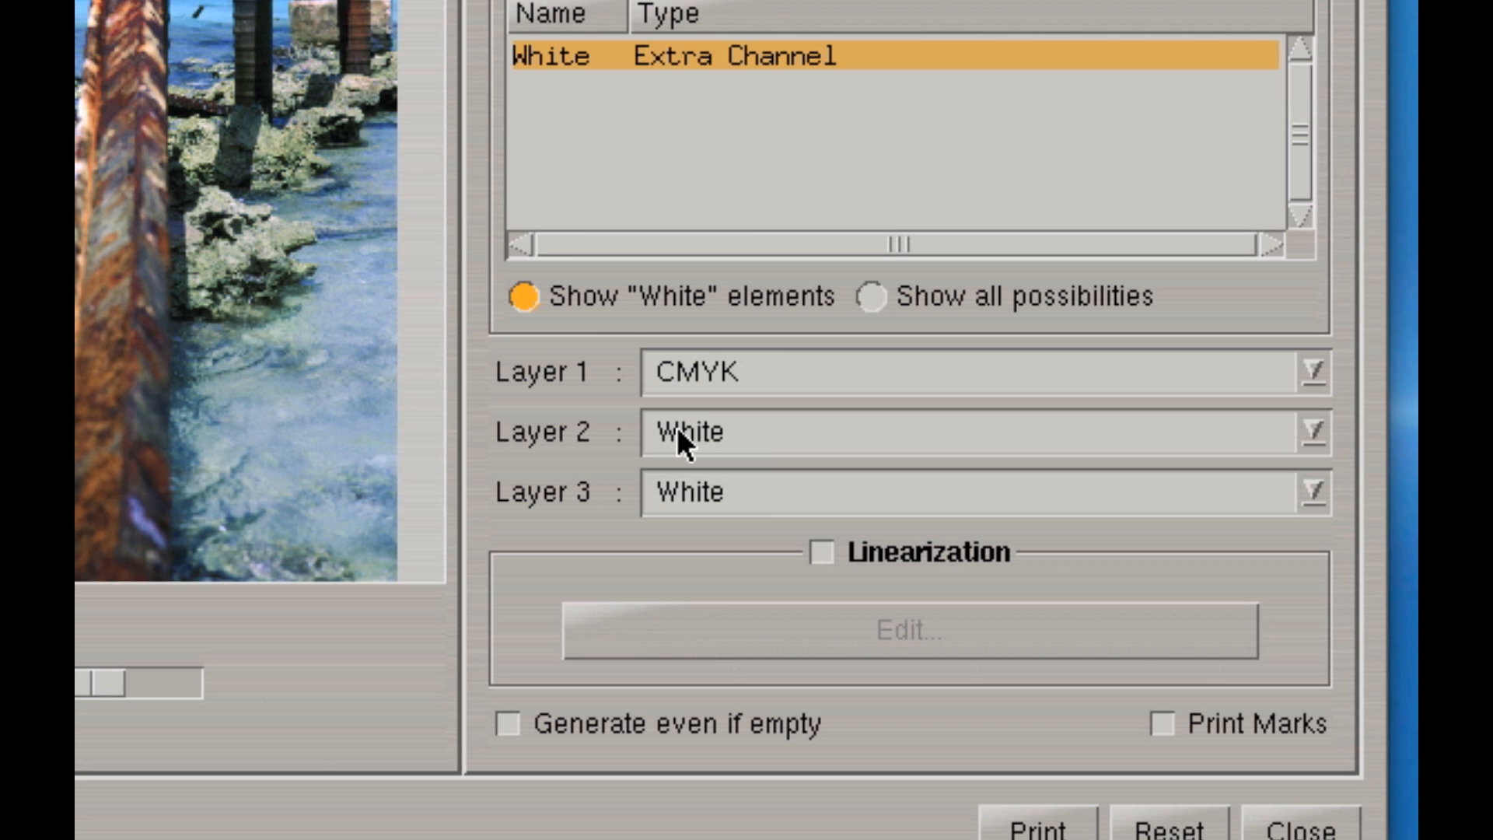
{"action": "mouse_move", "coordinate": [711, 402]}
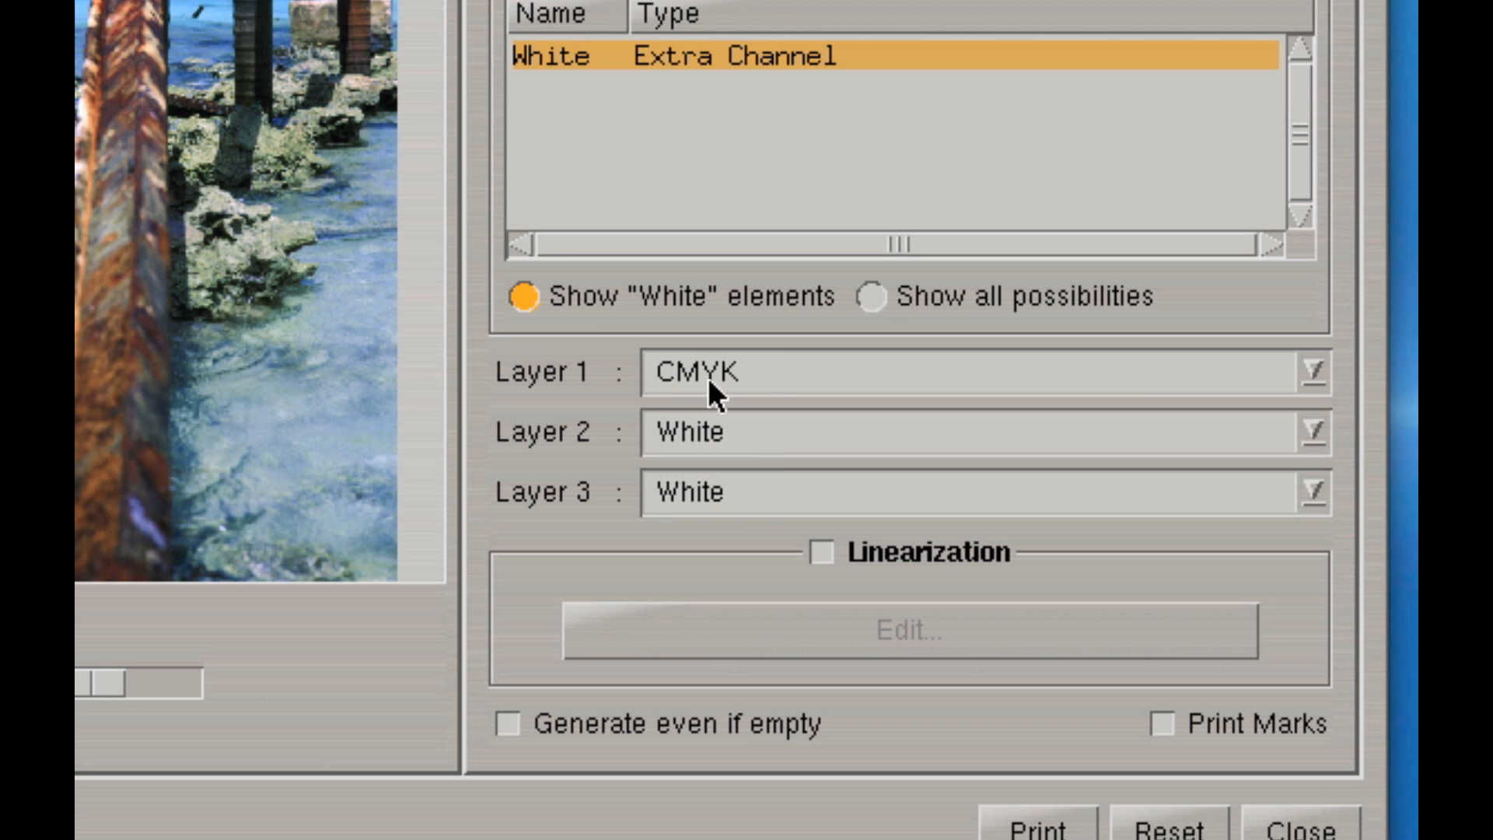
{"action": "mouse_move", "coordinate": [687, 531]}
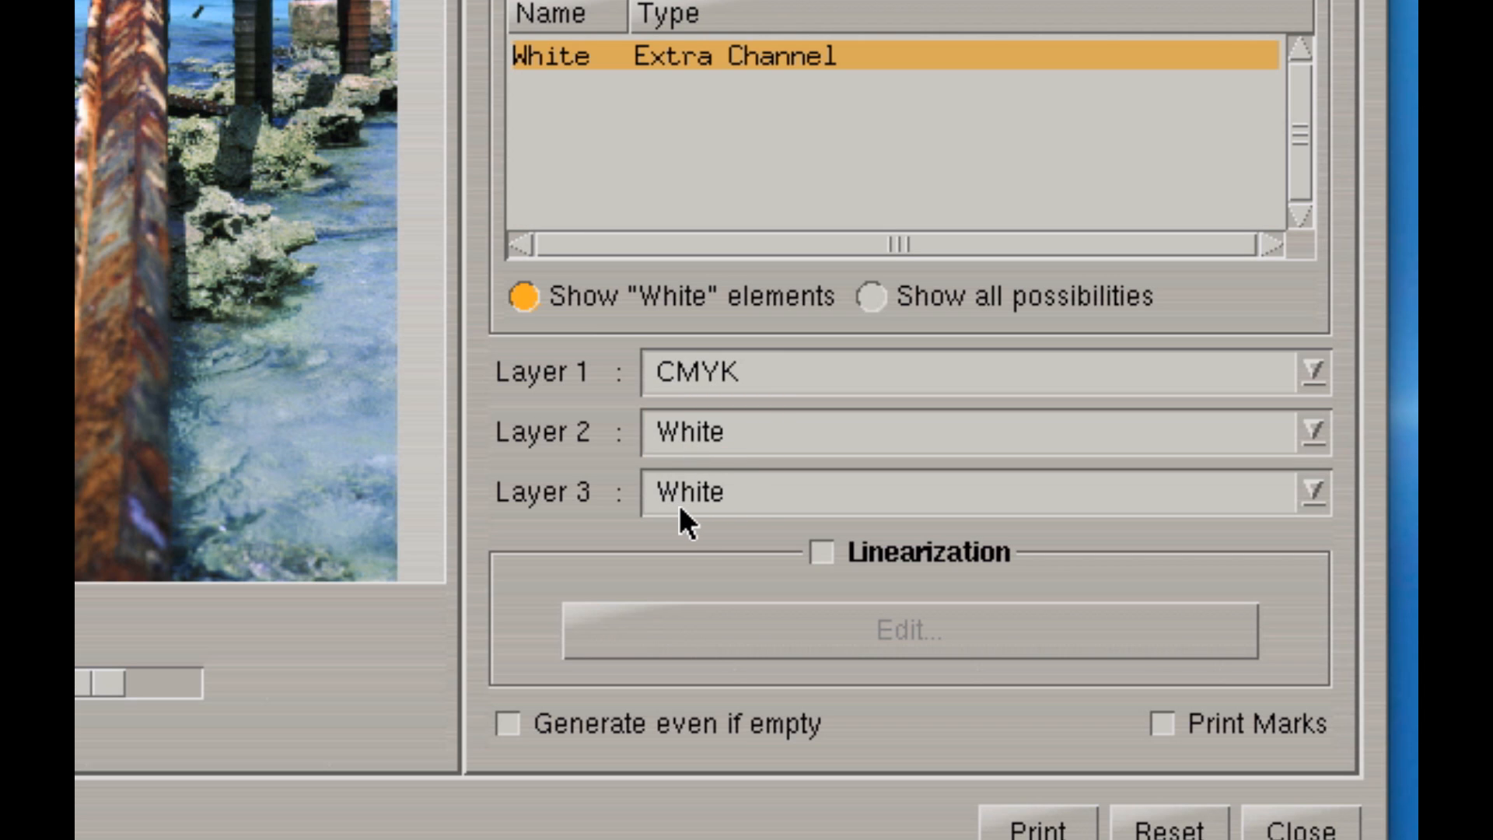